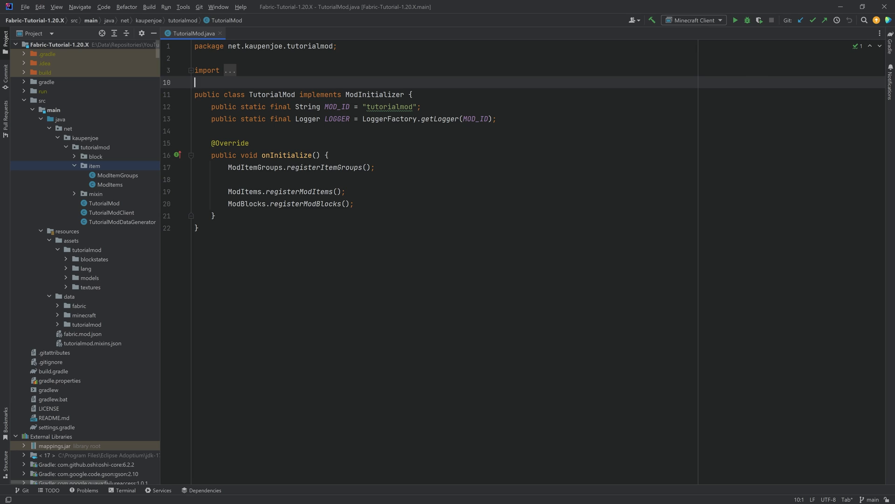
pyautogui.moveTo(113, 172)
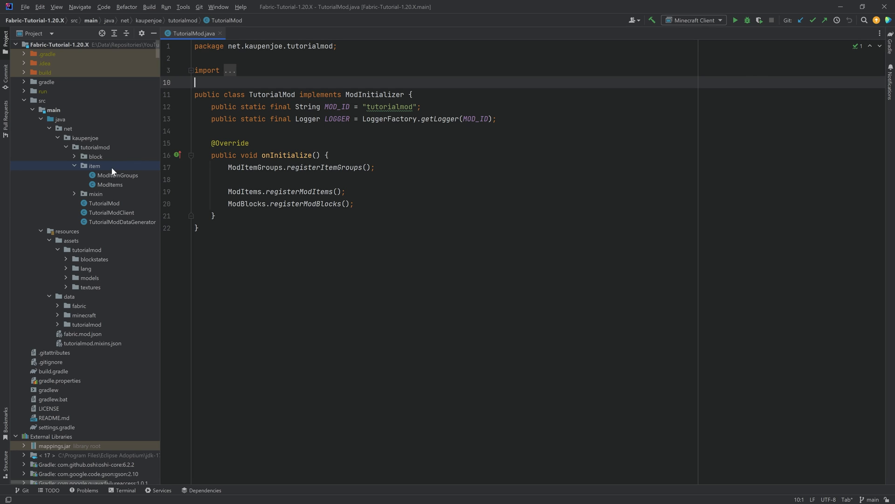
# Create a 'custom' package under item and a MetalDetectorItem Java class inside it.
pyautogui.click(94, 166)
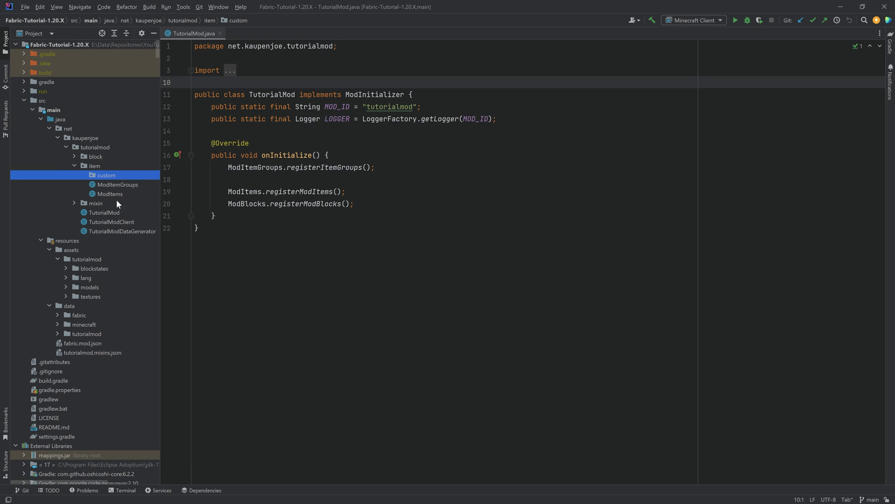
pyautogui.rightClick(107, 175)
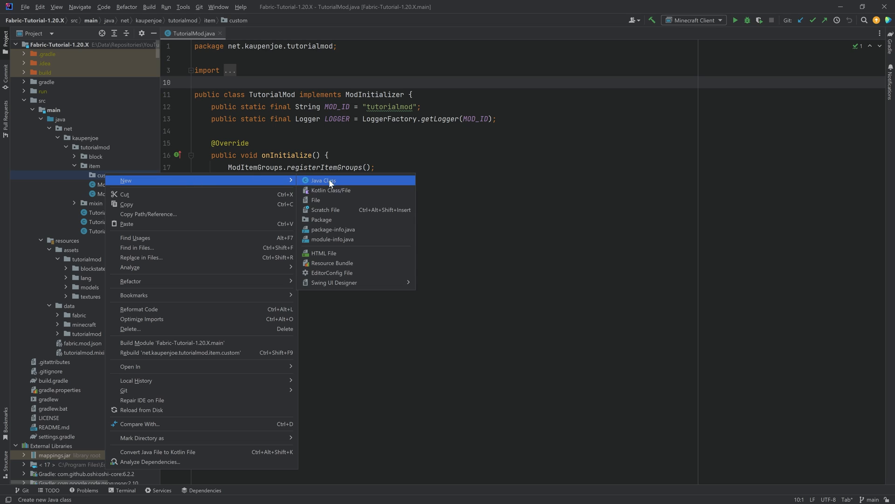
pyautogui.moveTo(216, 183)
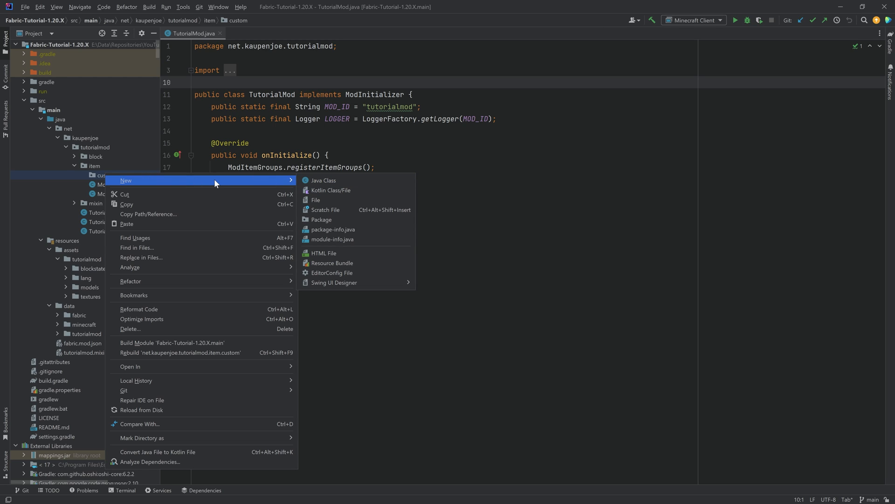
pyautogui.click(323, 181)
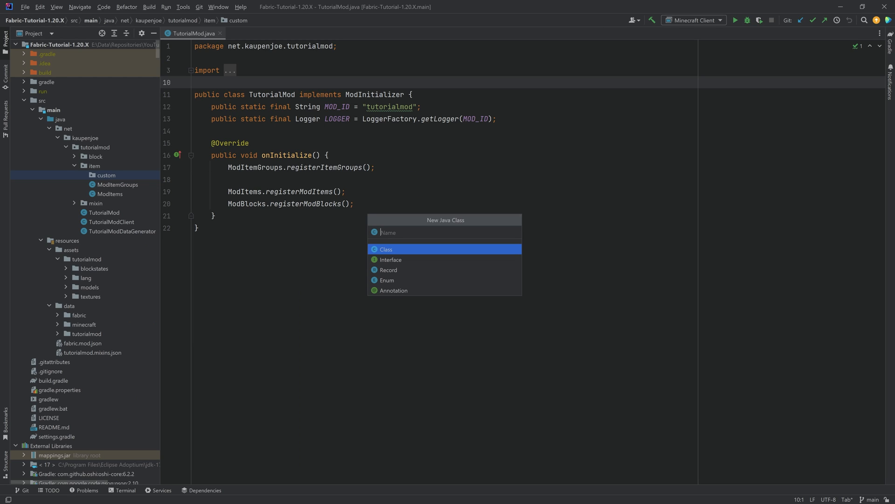
pyautogui.write('MetalDetec')
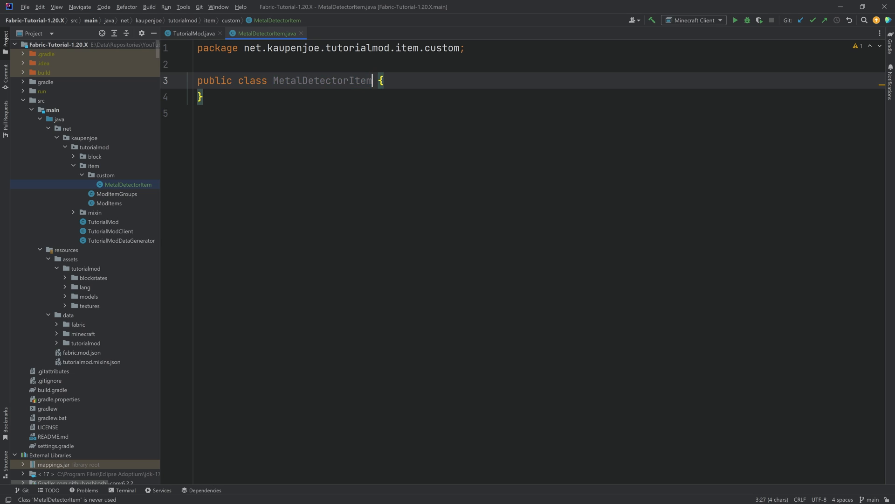
# Make MetalDetectorItem extend Item and generate the constructor calling super(settings).
pyautogui.doubleClick(359, 80)
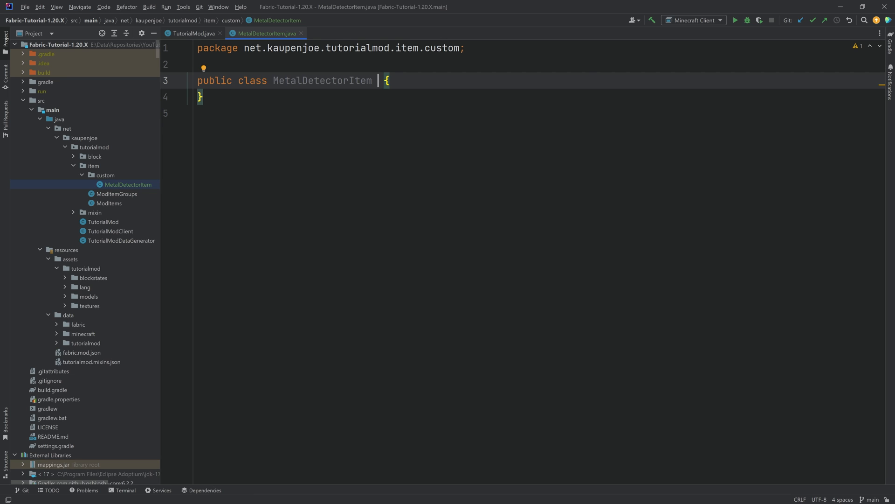
pyautogui.write('extends')
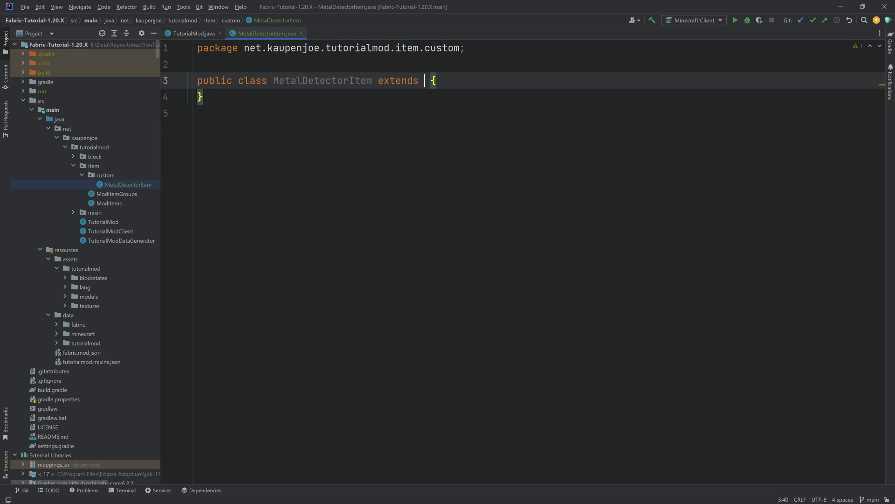
pyautogui.write('Item')
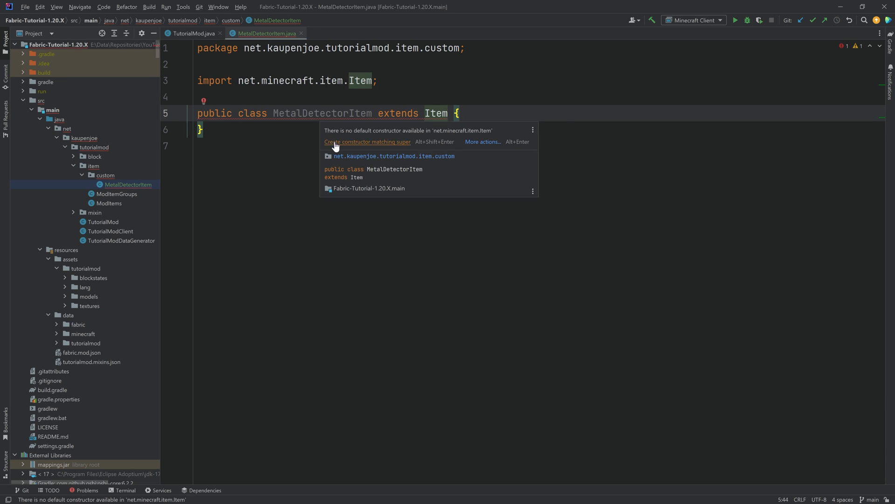
pyautogui.click(367, 141)
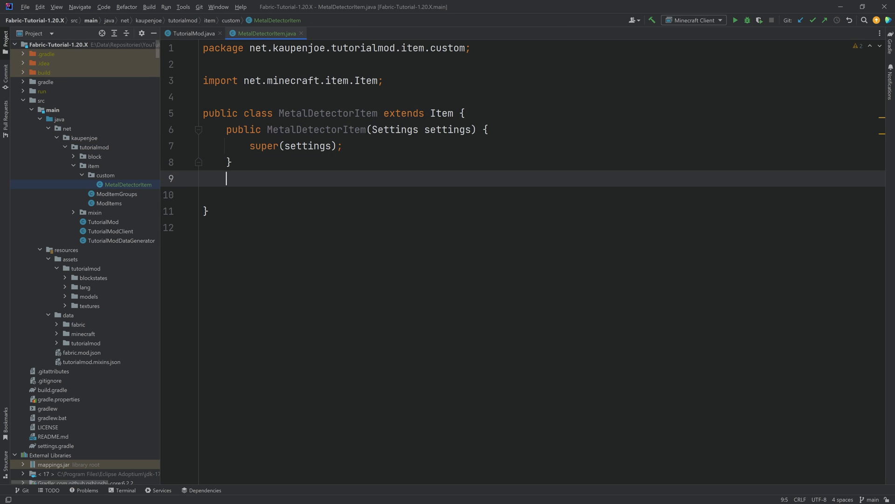
pyautogui.press('Enter')
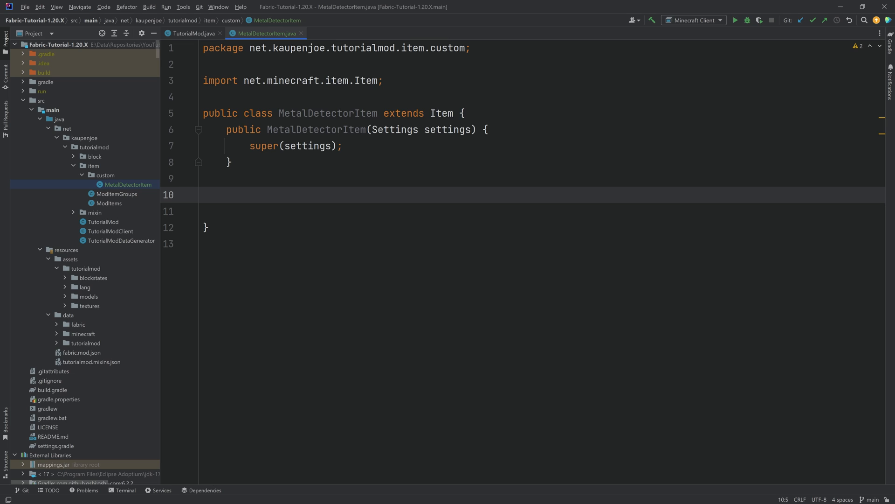
# Browse Item.java's overridable methods like useOnBlock and use, then return to MetalDetectorItem.
pyautogui.click(442, 113)
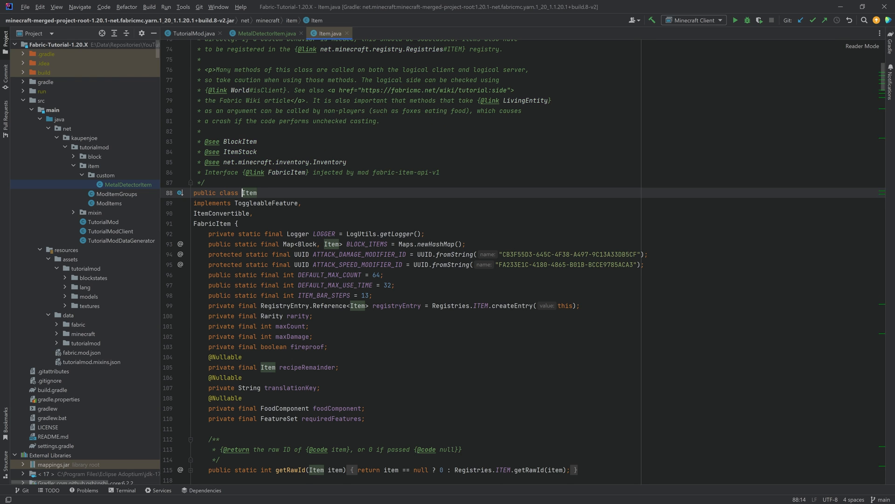
pyautogui.scroll(-3)
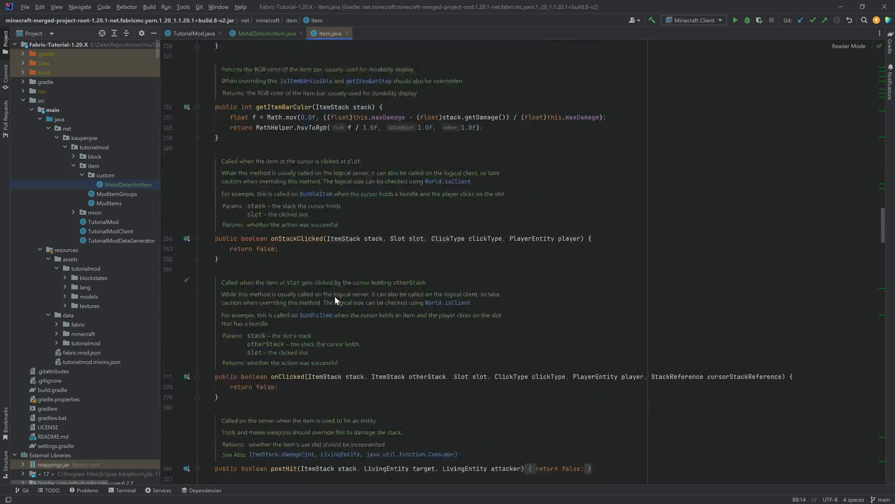
pyautogui.scroll(-3)
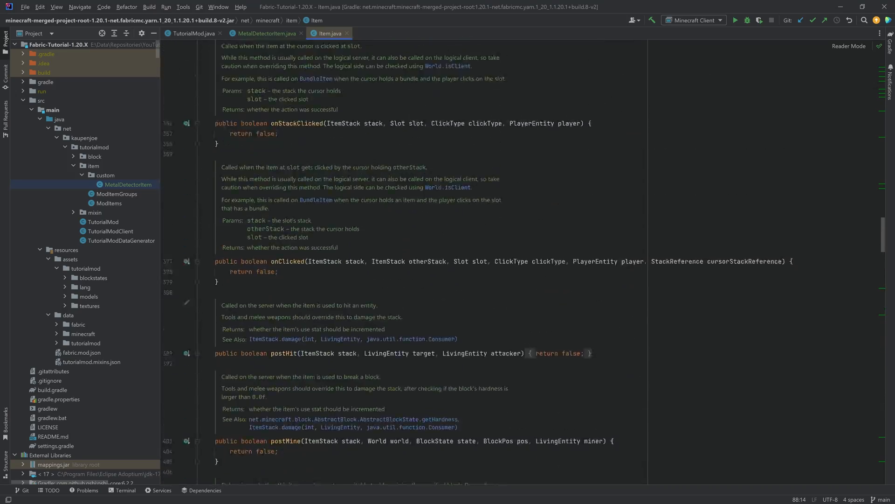
pyautogui.scroll(-3)
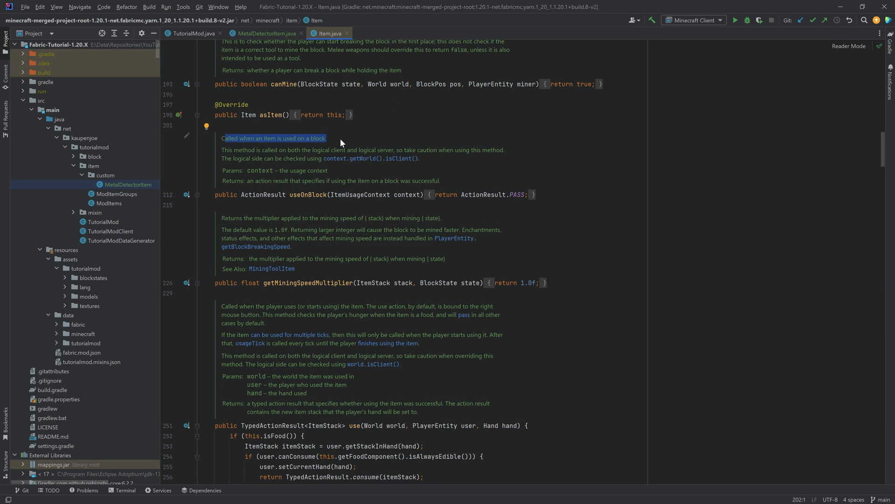
pyautogui.scroll(-3)
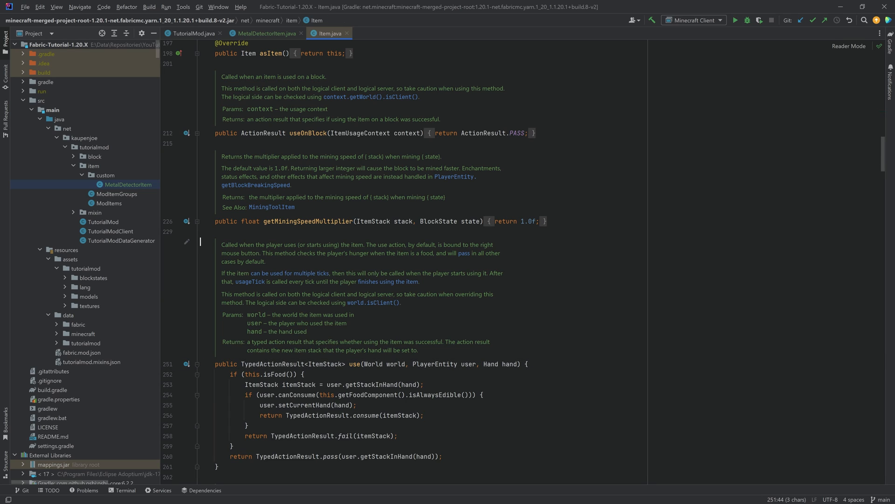
pyautogui.moveTo(265, 244); pyautogui.dragTo(337, 244)
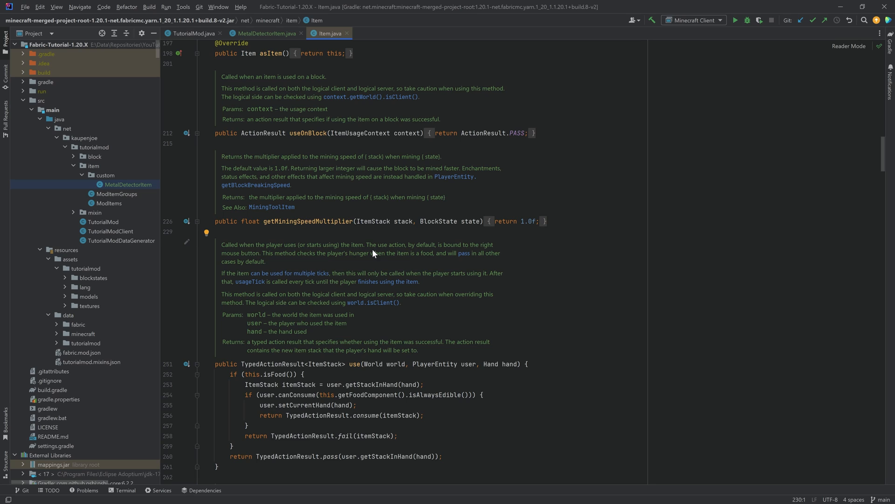
pyautogui.click(200, 241)
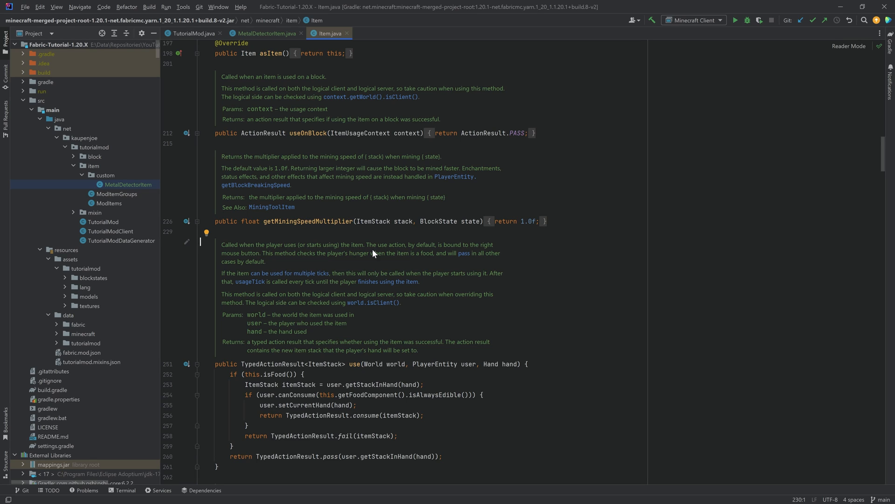
pyautogui.click(265, 33)
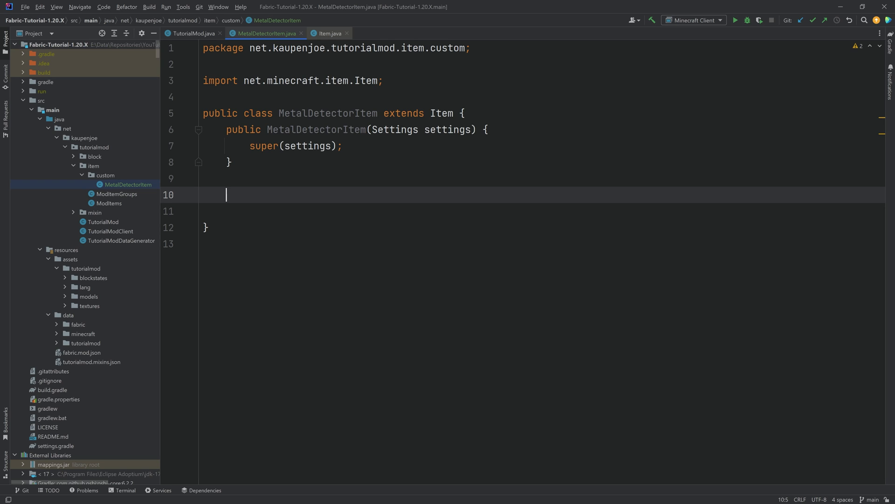
# Override useOnBlock so it returns ActionResult.SUCCESS instead of the super call.
pyautogui.write('useon')
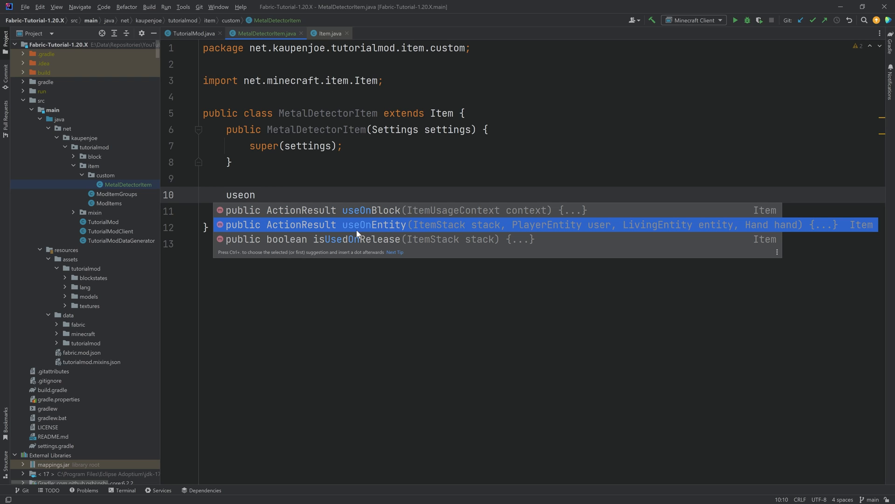
pyautogui.moveTo(358, 234)
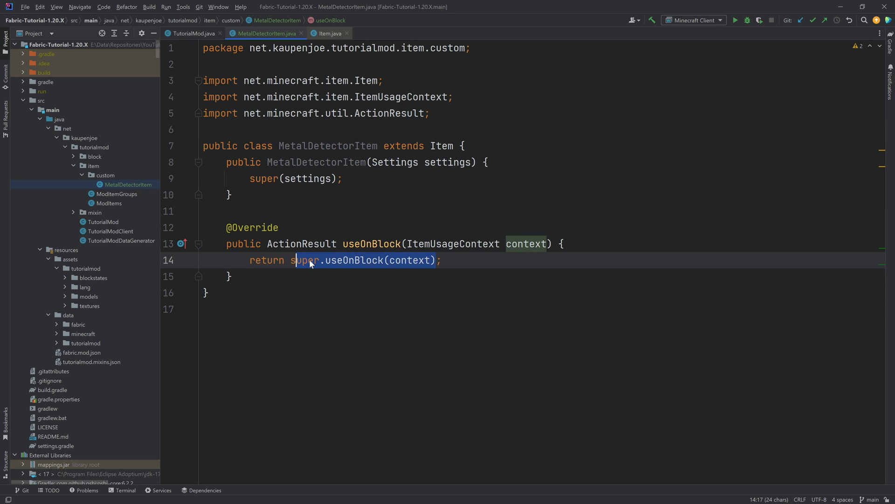
pyautogui.write('ActionResult.SUCCESS;')
pyautogui.write('if(')
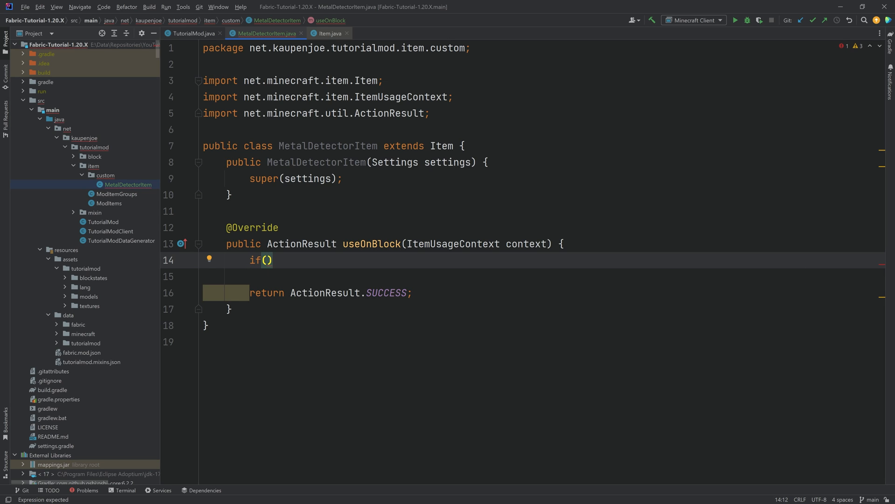
# Add the server-side if(!context.getWorld().isClient()) check inside useOnBlock.
pyautogui.write('context.getWorld(')
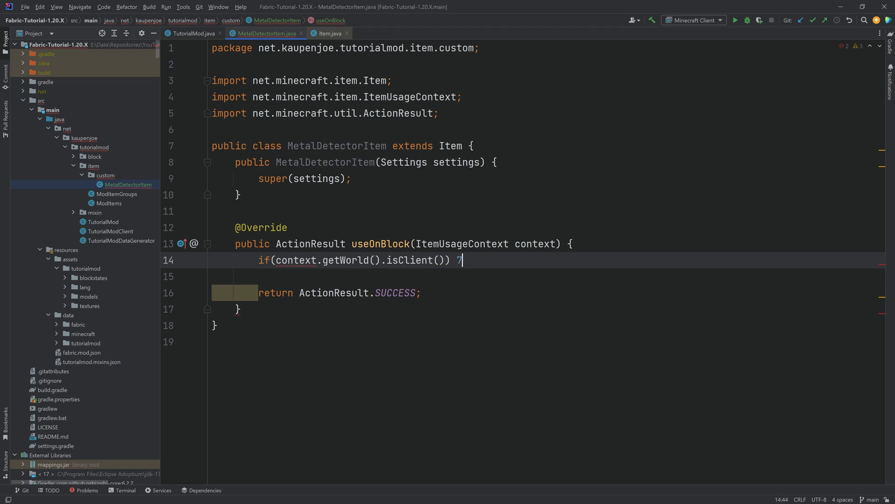
pyautogui.write('{')
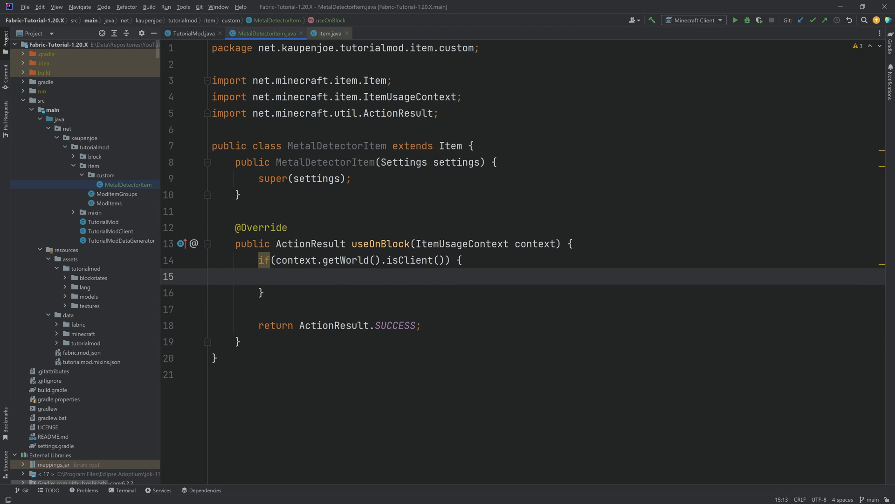
pyautogui.write('!')
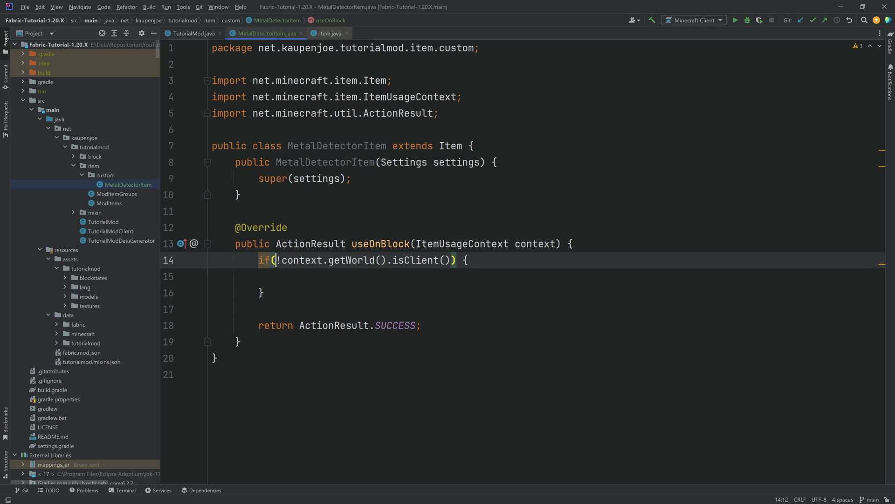
pyautogui.click(280, 277)
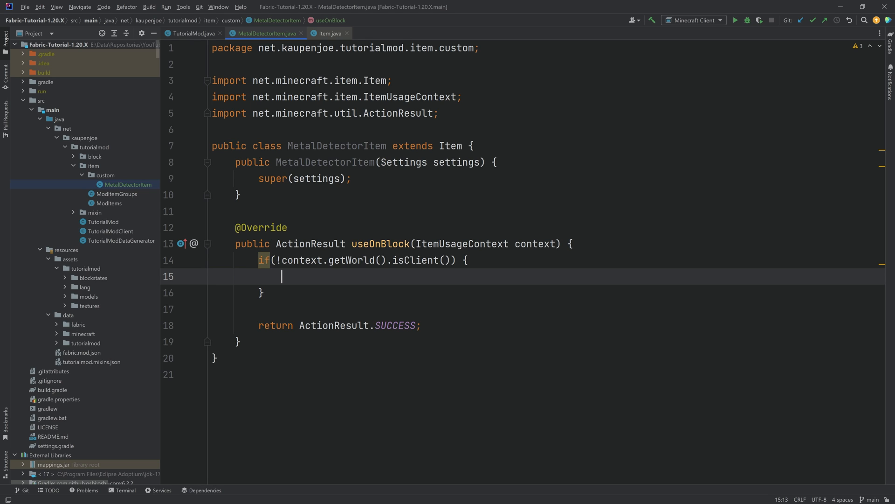
# Declare positionClicked from context.getBlockPos(), player from context.getPlayer(), and foundBlock = false.
pyautogui.write('Blc')
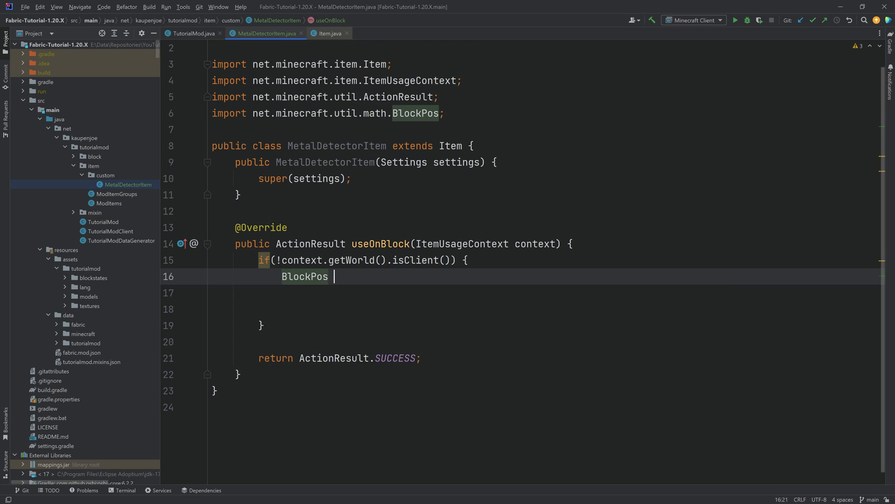
pyautogui.write('posit')
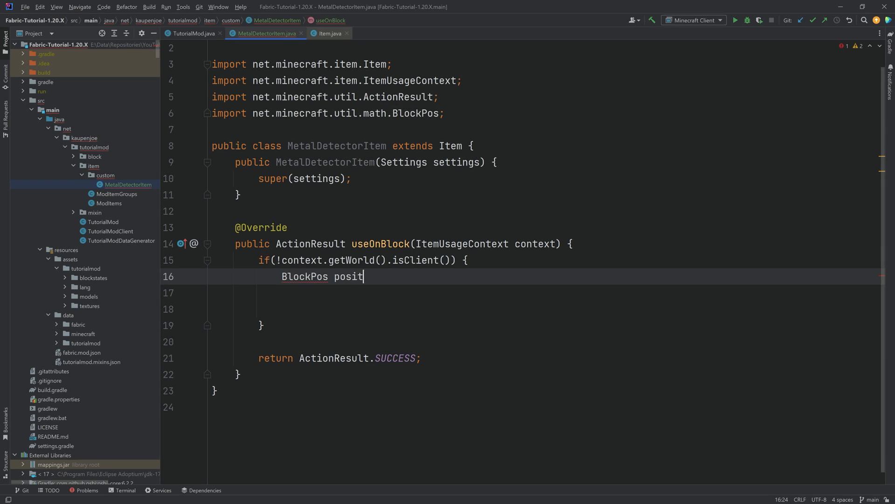
pyautogui.write('ionClicked')
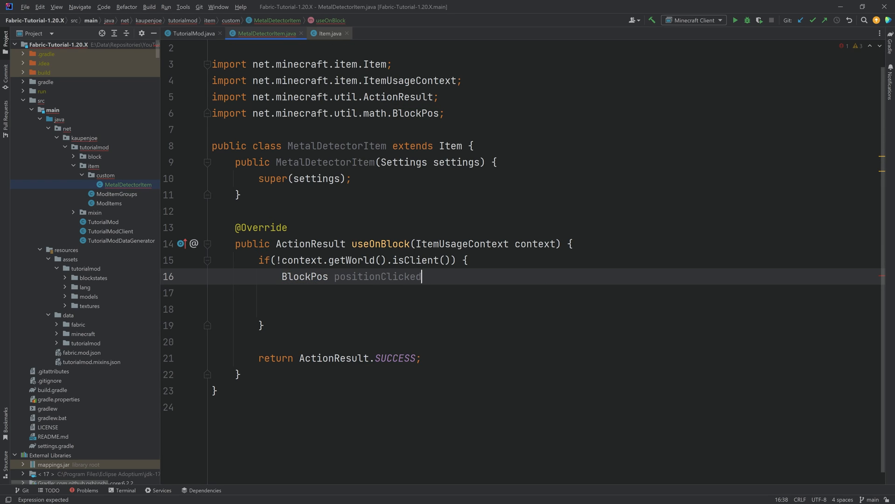
pyautogui.write('= context.getBlockPos();')
pyautogui.click(549, 293)
pyautogui.write('PlayerEntity')
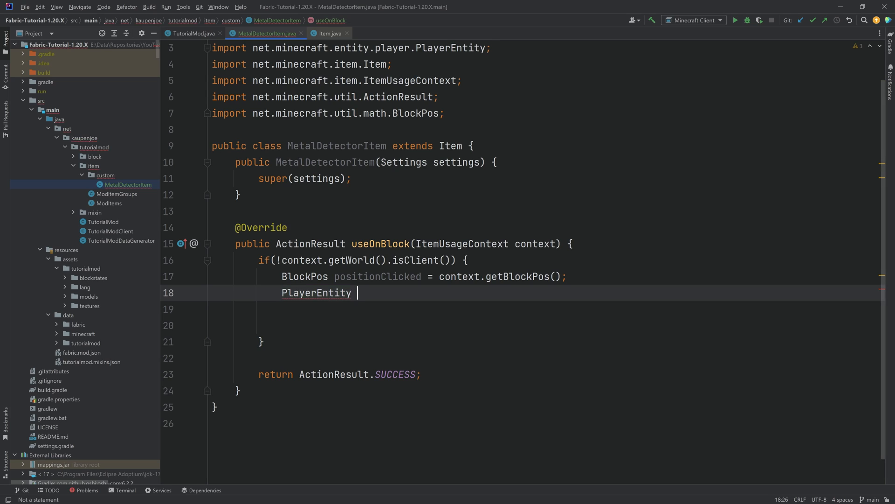
pyautogui.write('player = context.getPlayer();')
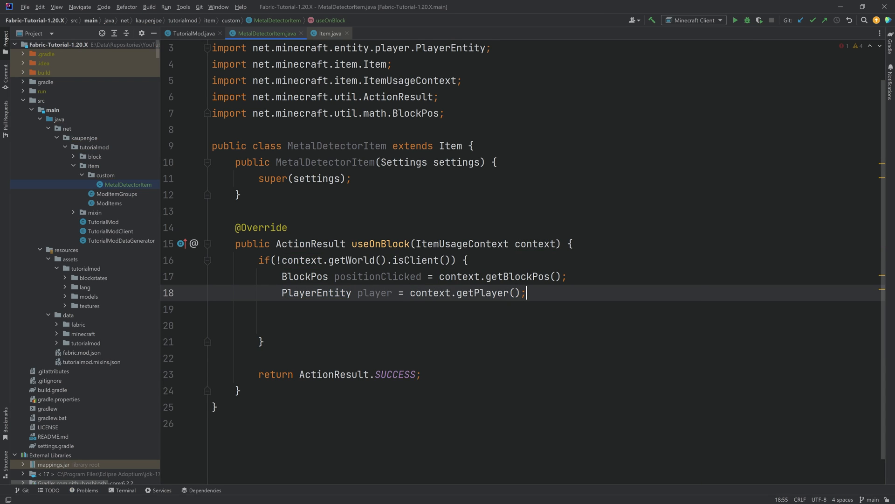
pyautogui.write('boolean')
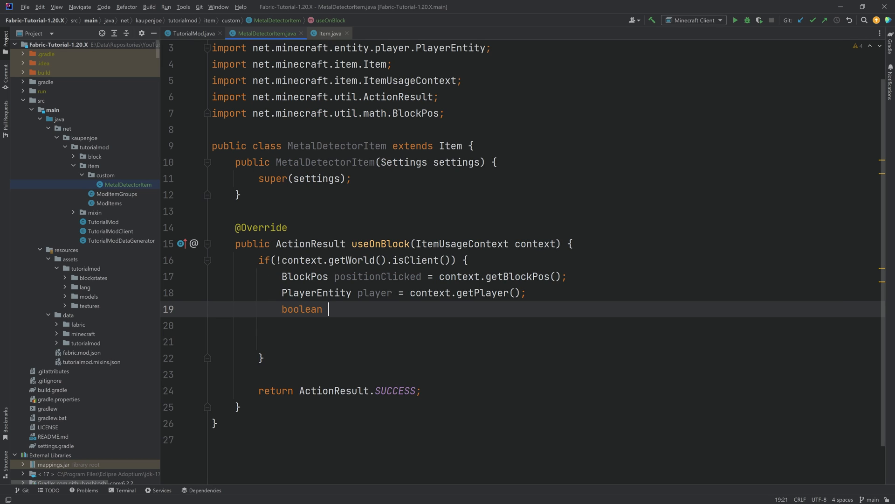
pyautogui.write('foundBlock )')
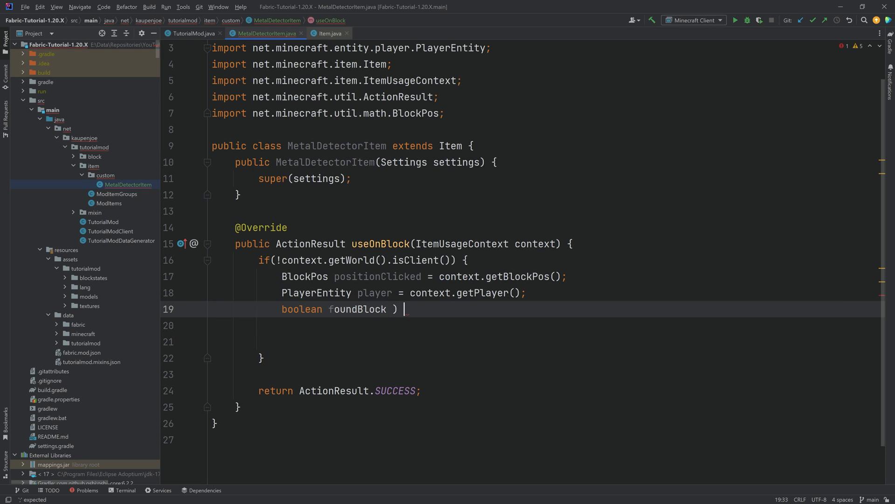
pyautogui.write('= false;')
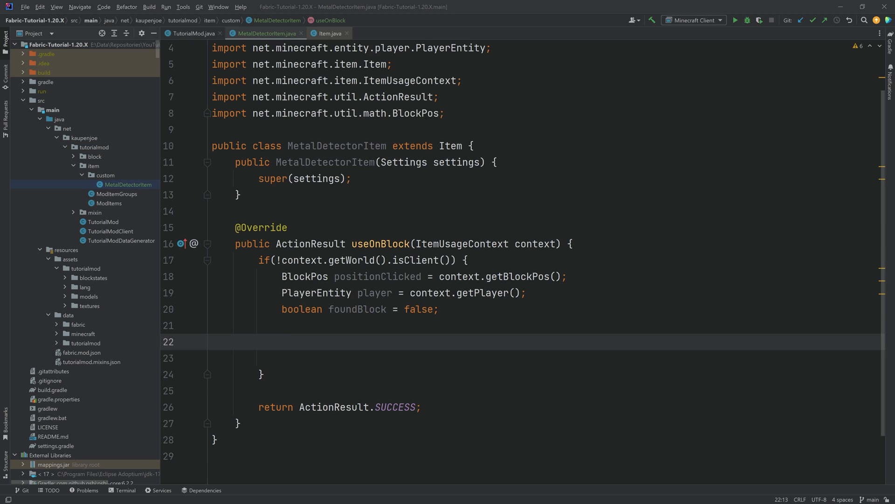
# Loop i up to positionClicked.getY() + 64, reading BlockState state from positionClicked.down(i).
pyautogui.write('for(int i = 0; i <= positionClicked.getY() + 64; i++) {')
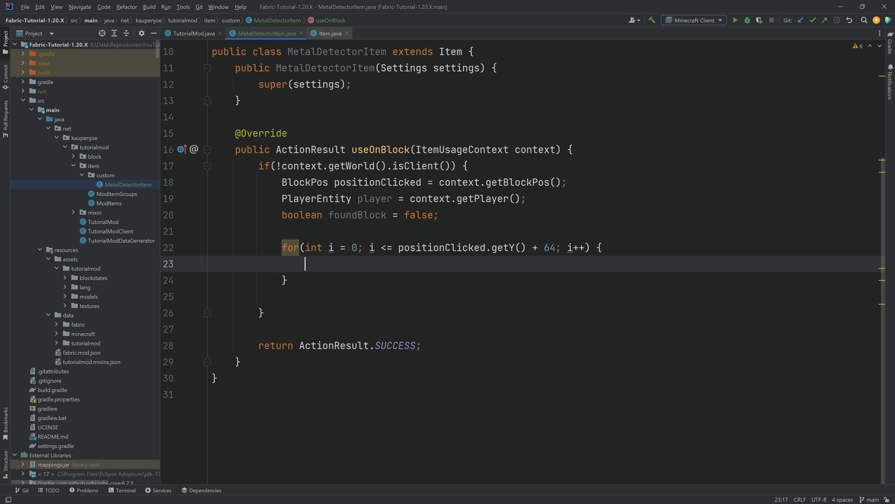
pyautogui.click(492, 247)
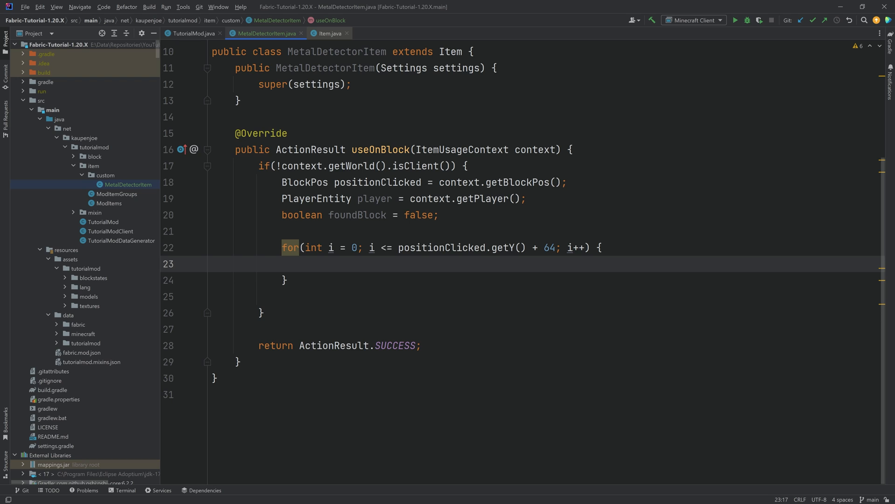
pyautogui.write('BlockState state = c')
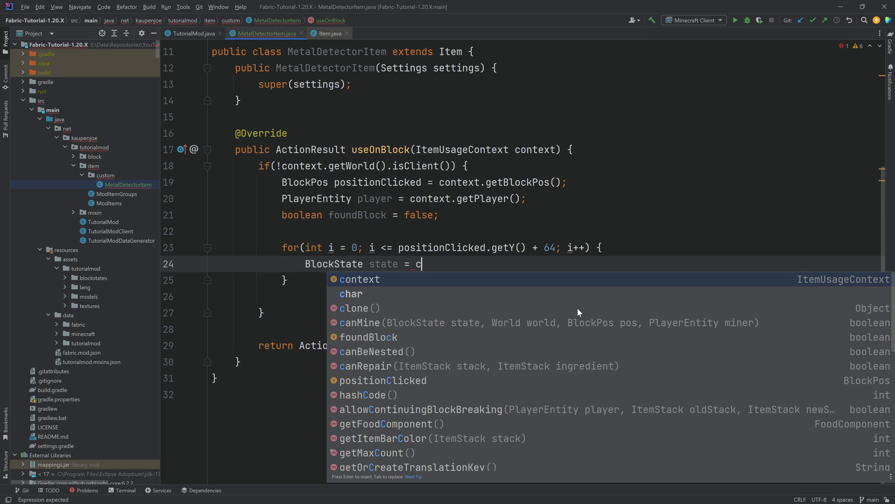
pyautogui.write('ontext.')
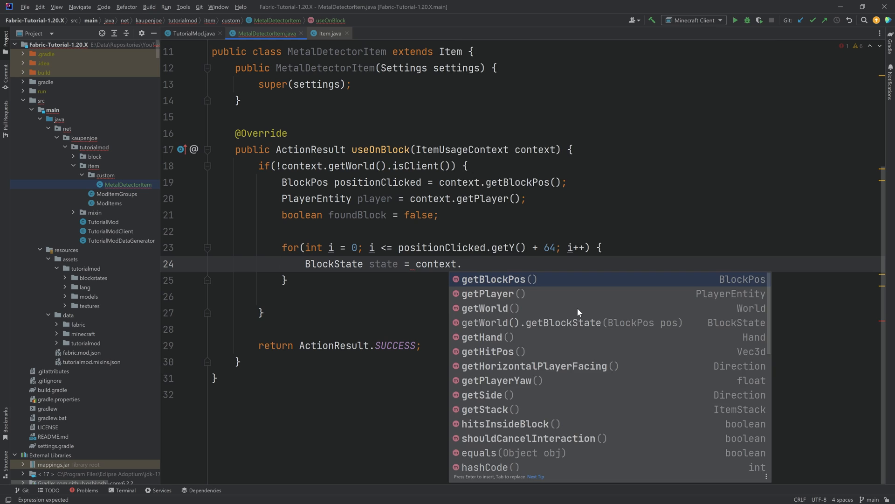
pyautogui.write('getWorld().getBlockState(positionClicked.down(i));')
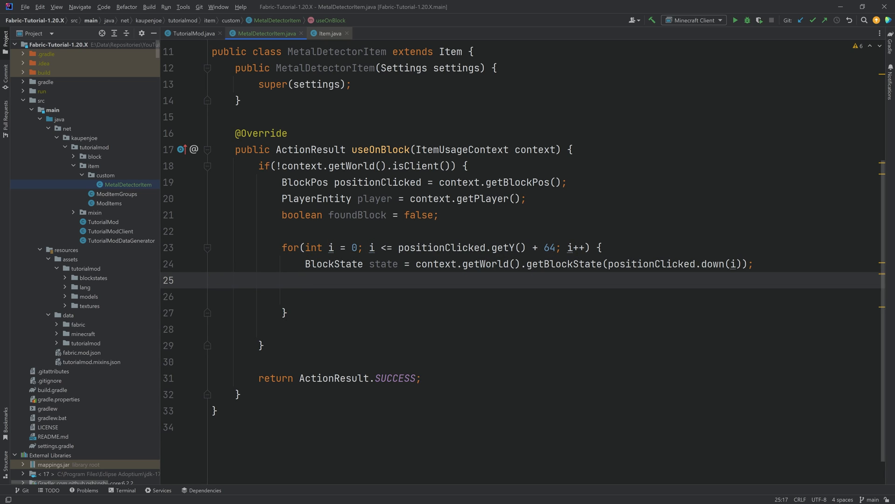
pyautogui.press('enter')
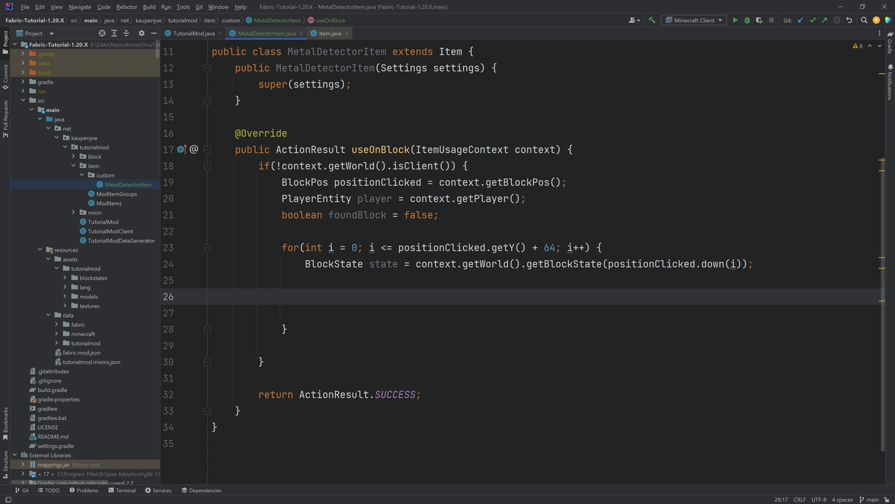
# Add if(isValuableBlock(state)) in the loop and generate the isValuableBlock method.
pyautogui.write('if(isVa')
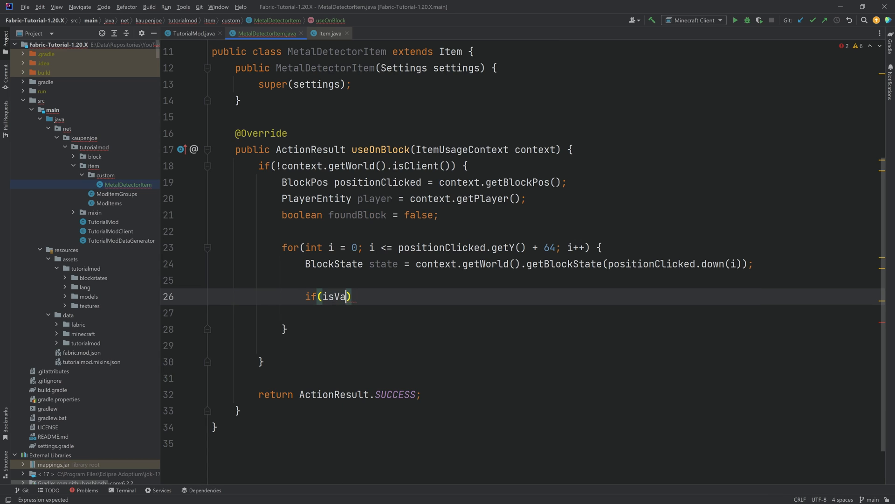
pyautogui.write('luableBlock(state')
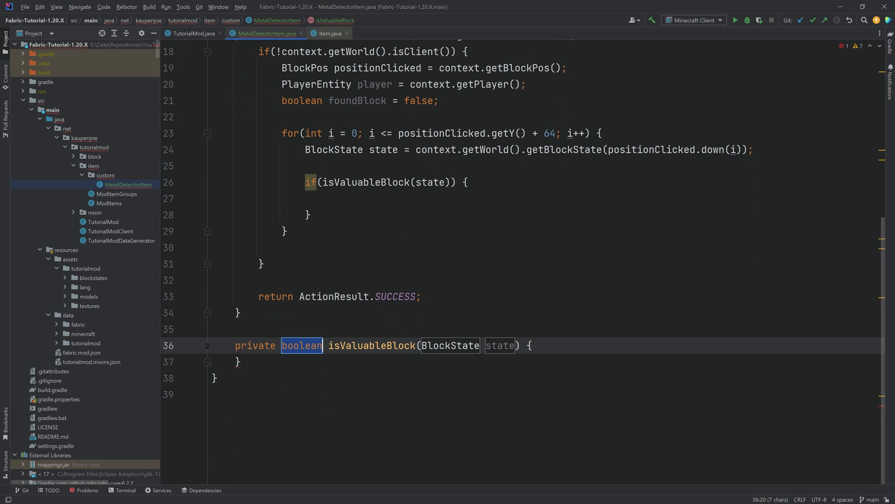
pyautogui.press('Enter')
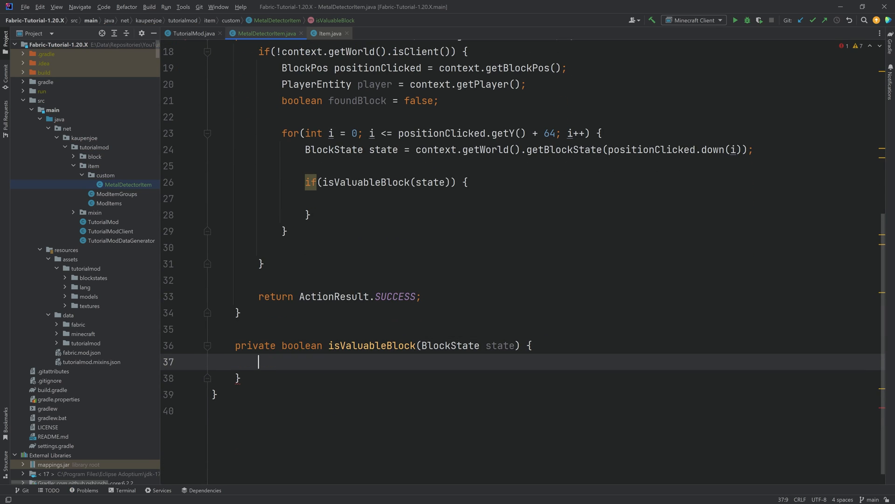
# Return state.isOf(Blocks.IRON_ORE) || state.isOf(Blocks.DIAMOND_ORE) from isValuableBlock.
pyautogui.write('return')
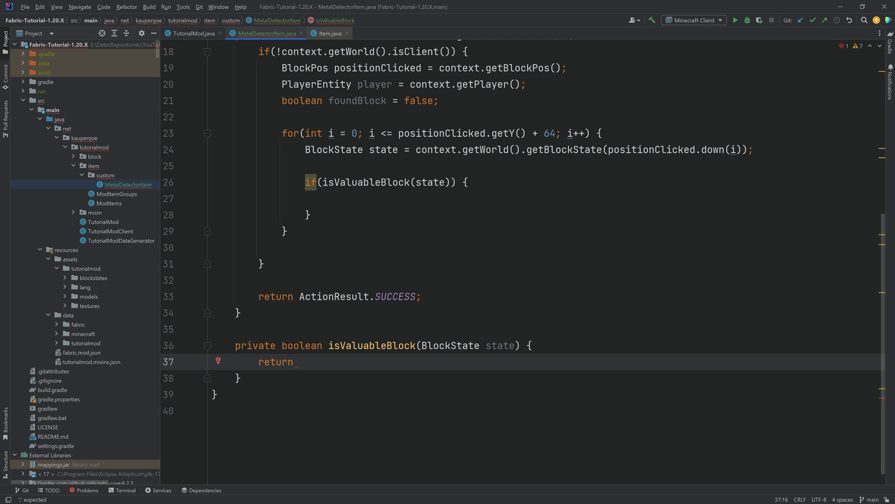
pyautogui.write('state.isOf(')
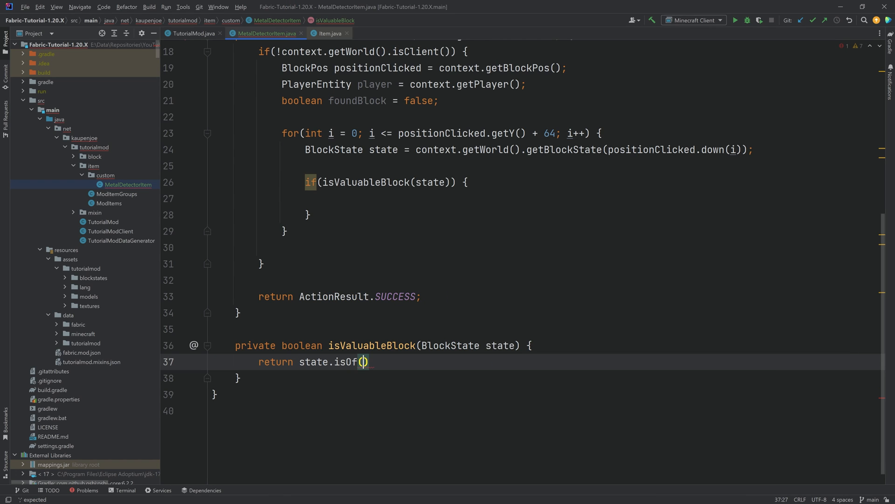
pyautogui.write('Blocks.')
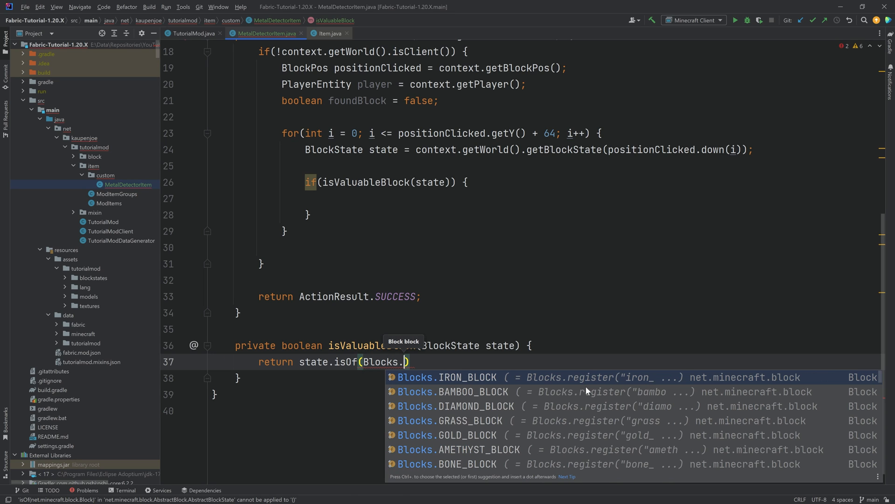
pyautogui.write('IRON_ORE')
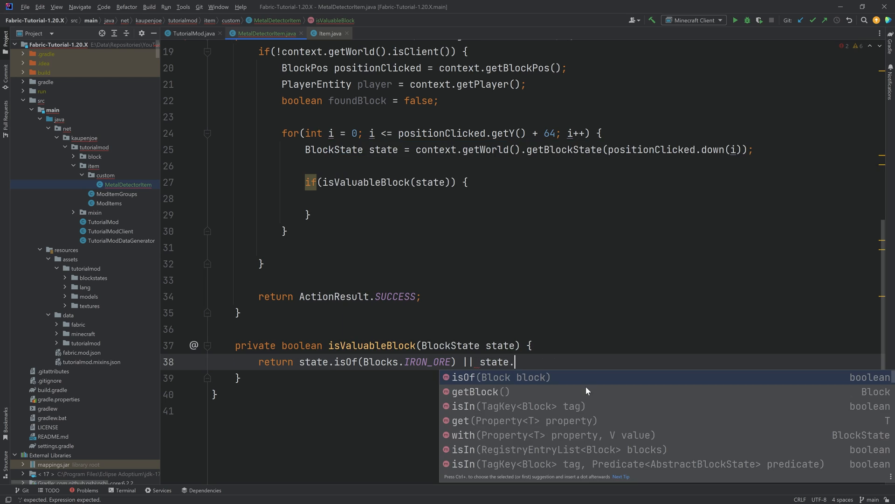
pyautogui.write('isOf(Blocks.DIAMOND_ORE);')
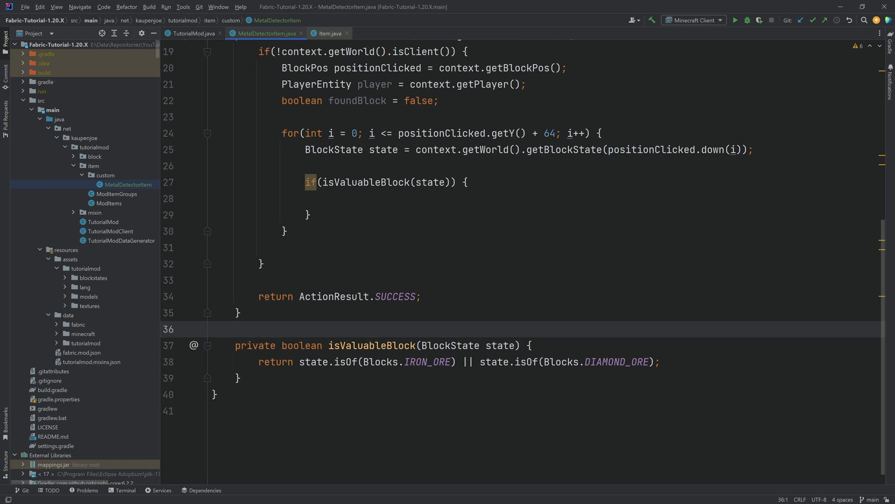
pyautogui.click(421, 362)
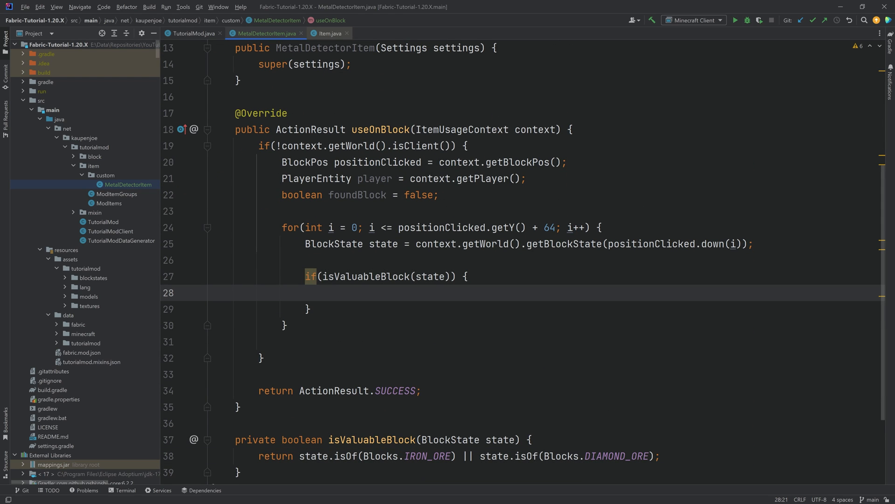
# Call outputValuableCoordinates(positionClicked.down(i), player, state.getBlock()), set foundBlock = true and break.
pyautogui.write('output')
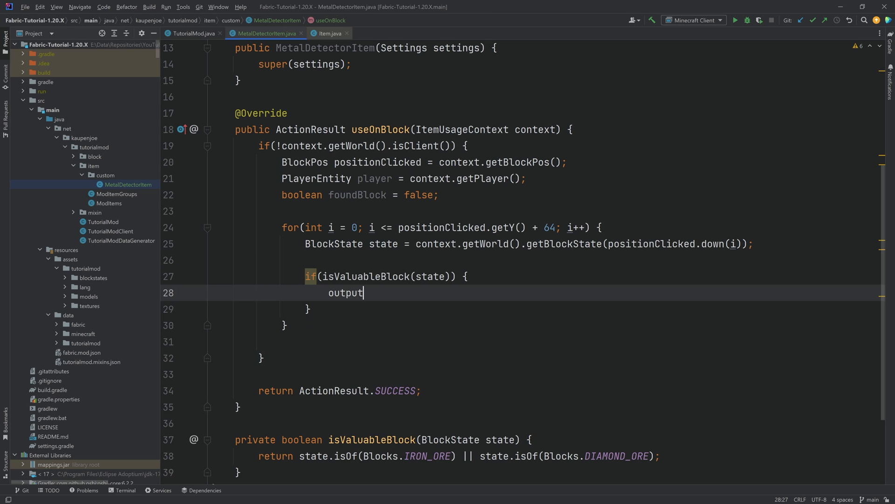
pyautogui.write('ValuableCoordinat')
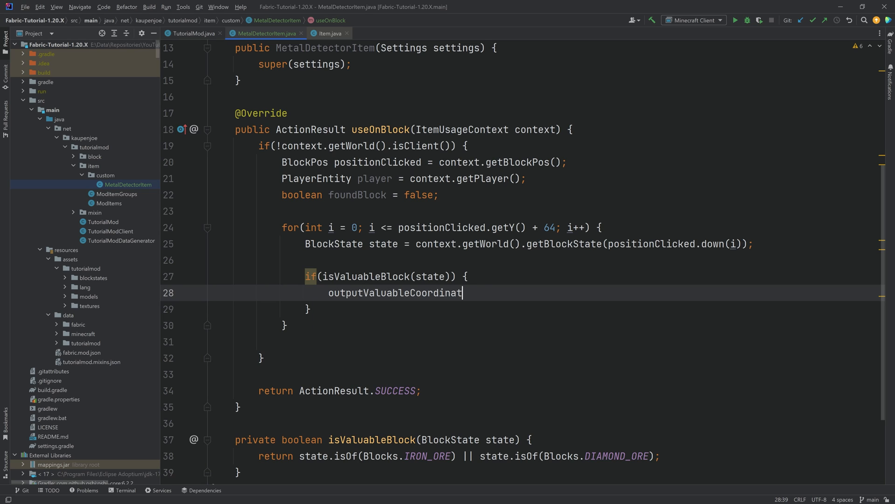
pyautogui.write('es(pso')
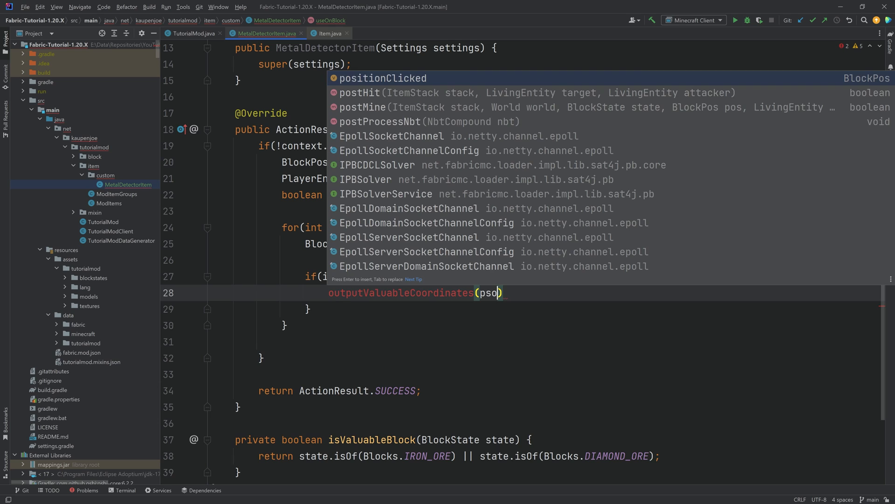
pyautogui.write('positionClicked.down(i')
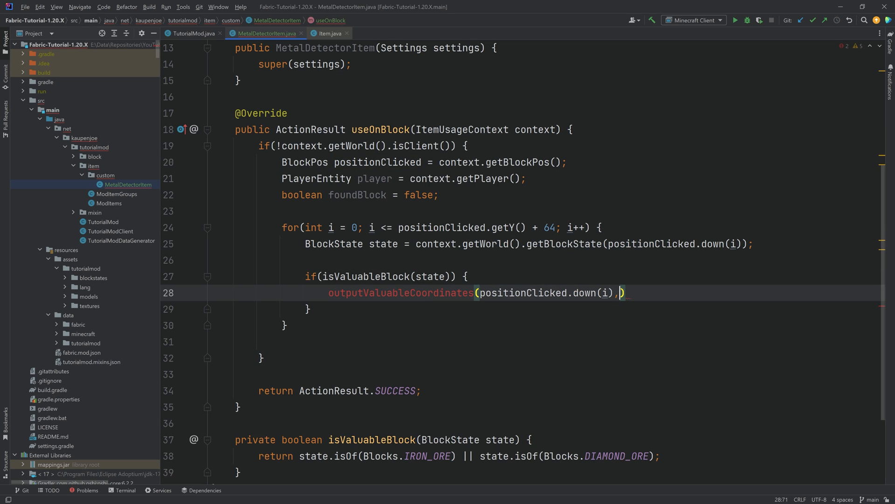
pyautogui.write('player')
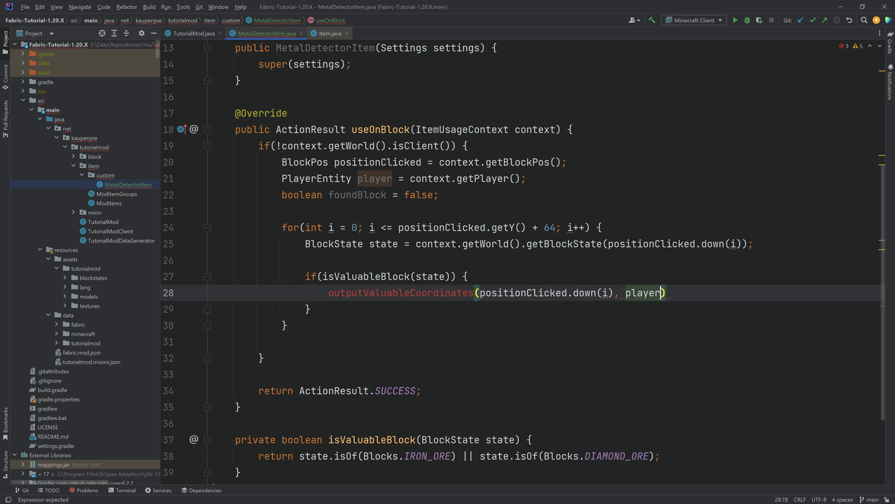
pyautogui.write(', state.getBlock(')
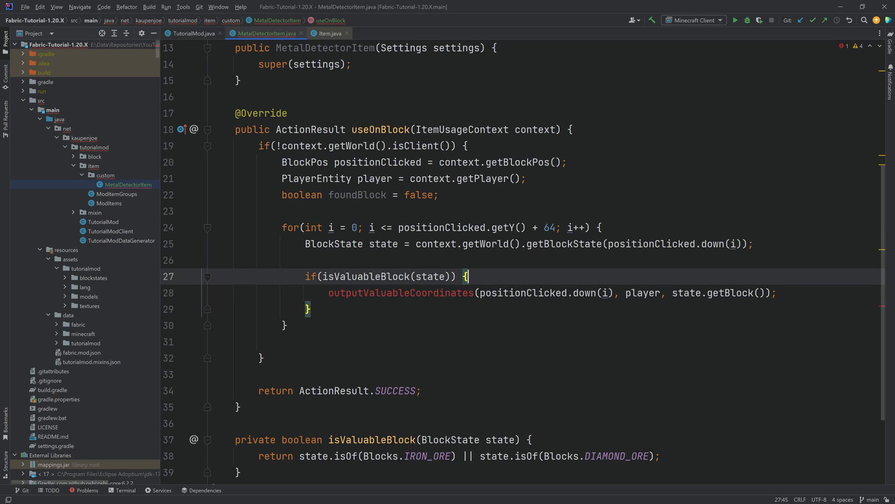
pyautogui.write('foundBlock = true;')
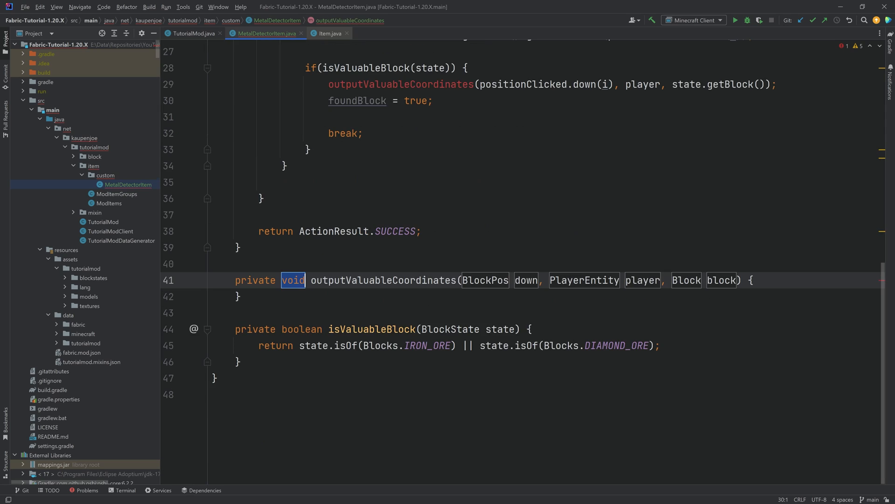
# Send the player a 'Found <block> at (x, y, z)' message using block.asItem().getName() and blockPos.
pyautogui.write('#')
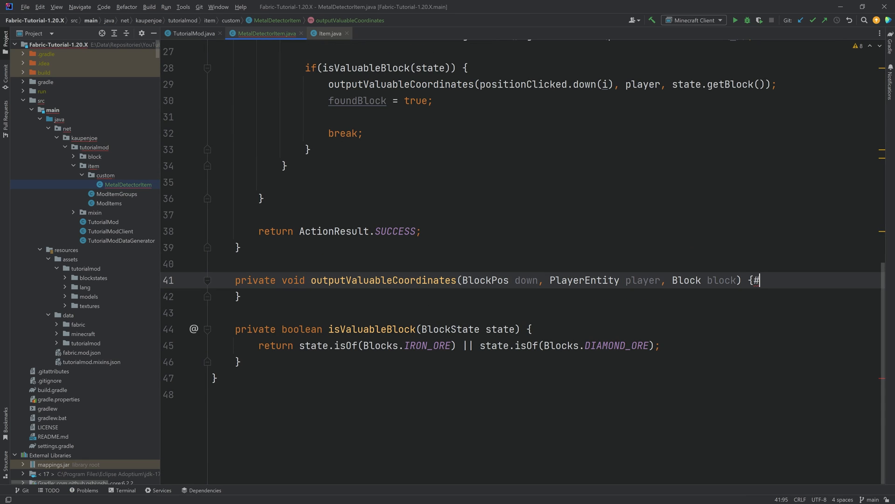
pyautogui.write('b')
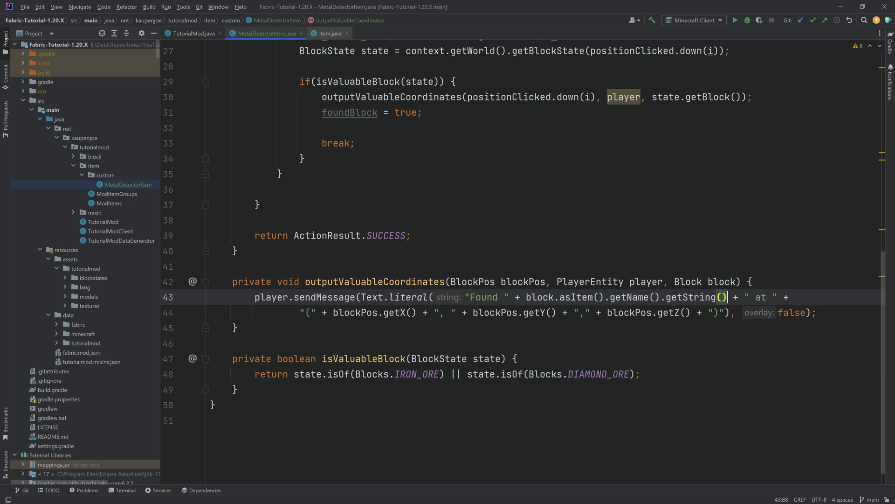
pyautogui.doubleClick(761, 297)
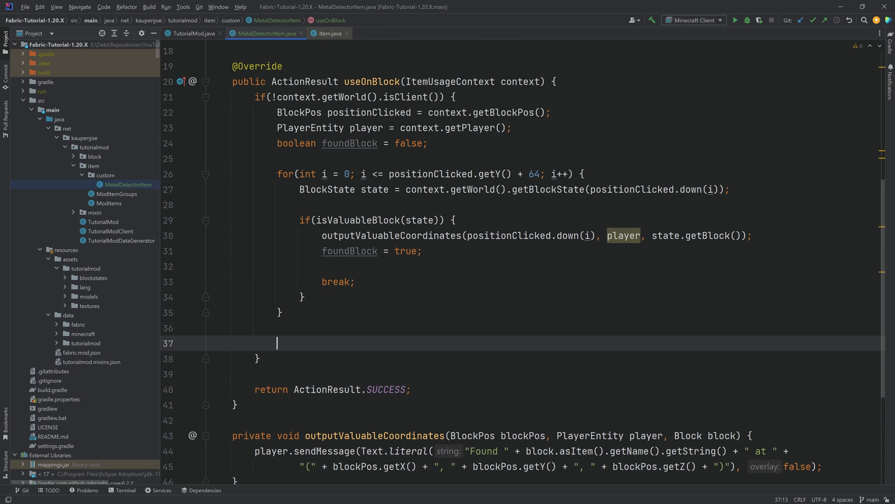
# After the loop, send 'No Valuables Found!' via player.sendMessage when foundBlock is false.
pyautogui.write('if(!foundBlock) {')
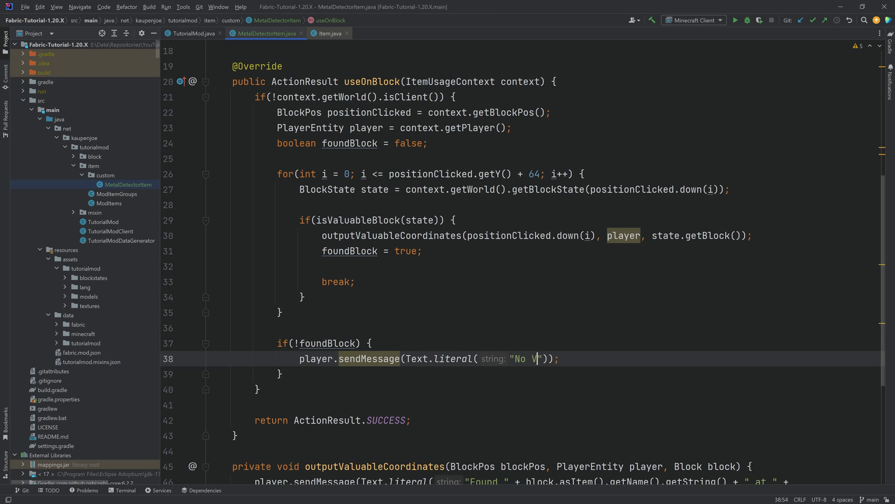
pyautogui.write('aluables Found!')
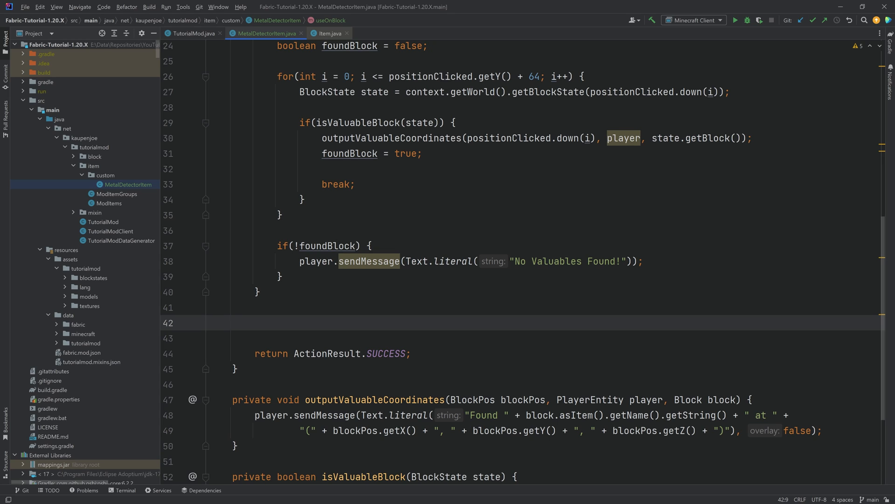
pyautogui.write('context.')
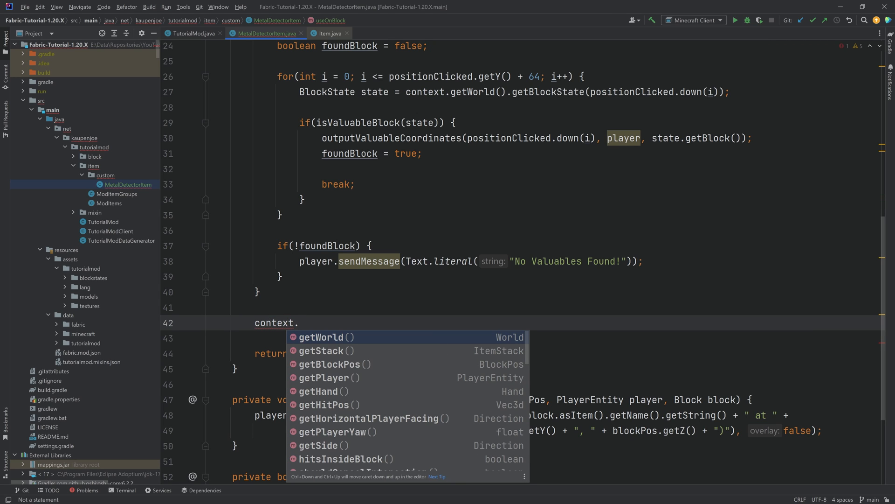
# Damage the stack by 1 via context.getPlayer() with a playerEntity.sendToolBreakStatus(getActiveHand()) callback.
pyautogui.write('getStack().damage(1, );')
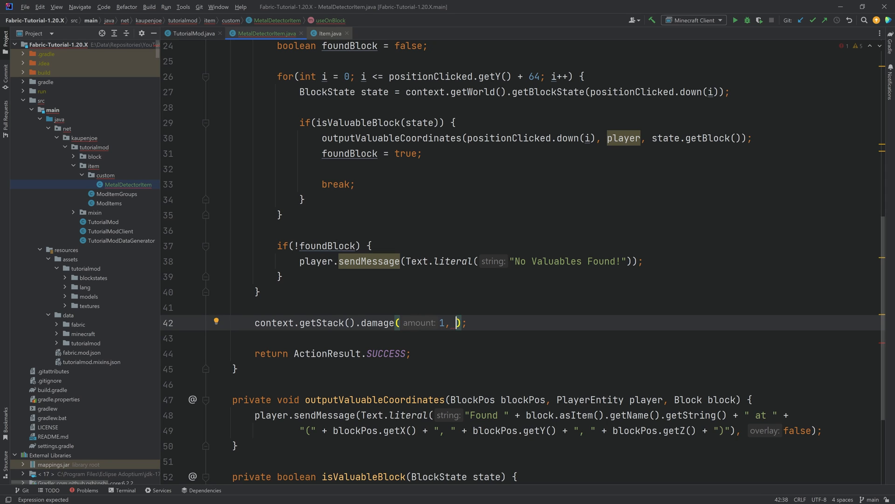
pyautogui.write('context.getPlayer(),')
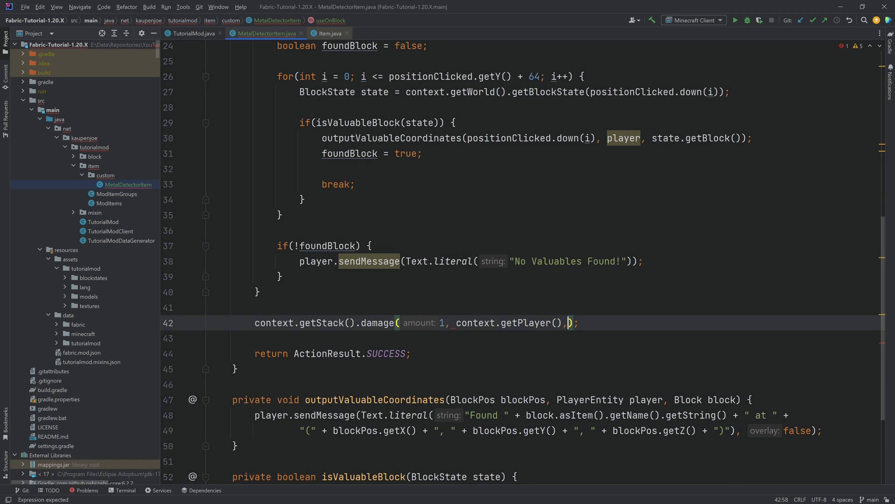
pyautogui.write('playerEntity -> );')
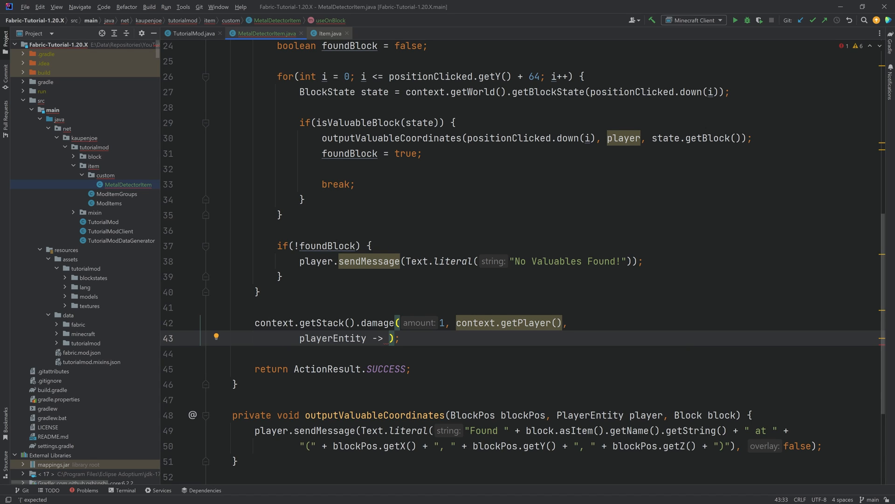
pyautogui.write('playerEntity.')
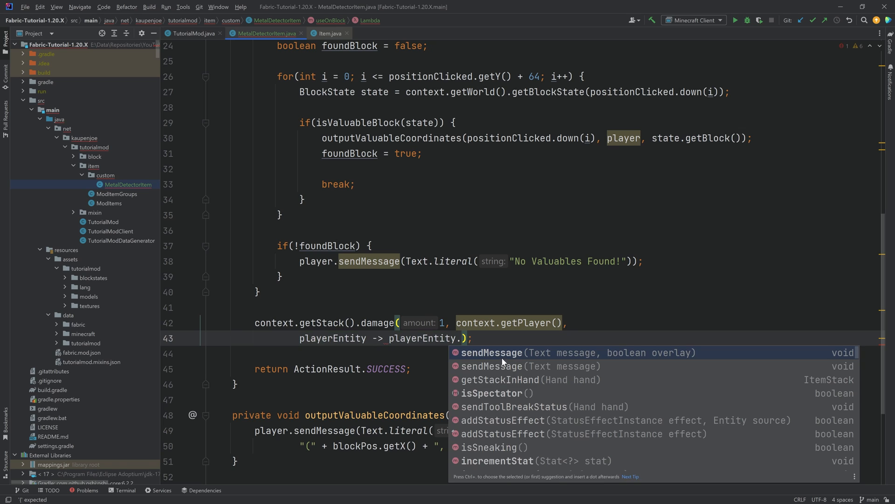
pyautogui.write('sendtoolBreakStatus(playerEntity')
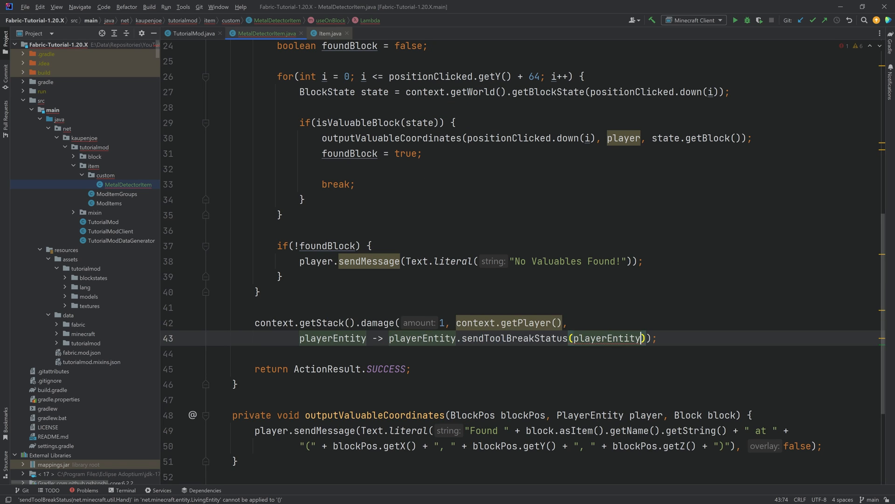
pyautogui.write('.getActiveHand()')
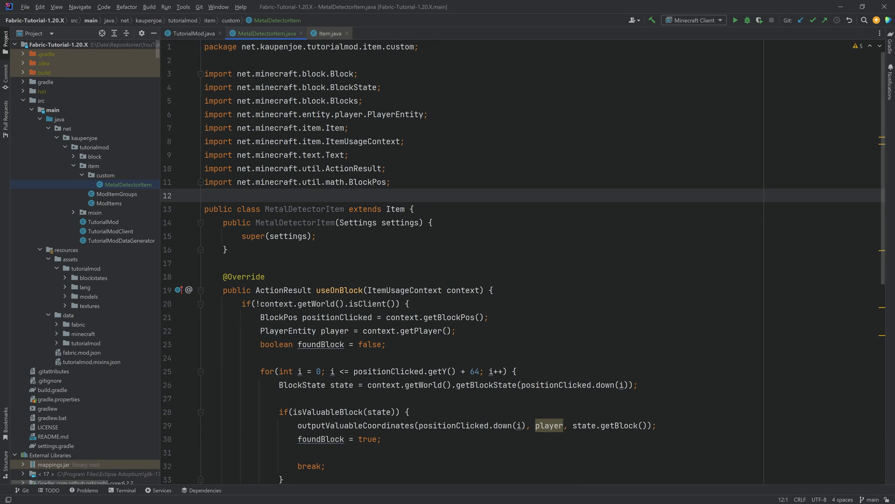
# In ModItems, add a METAL_DETECTOR entry with the id "metal_detector".
pyautogui.doubleClick(295, 222)
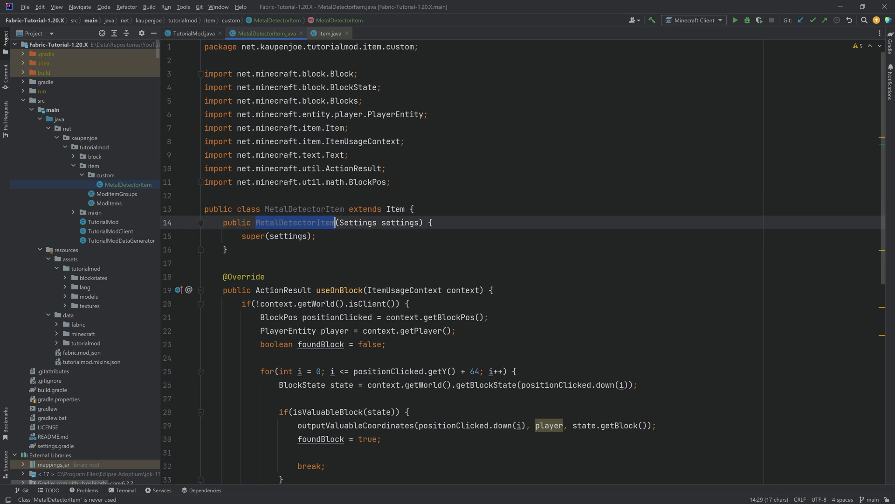
pyautogui.click(206, 195)
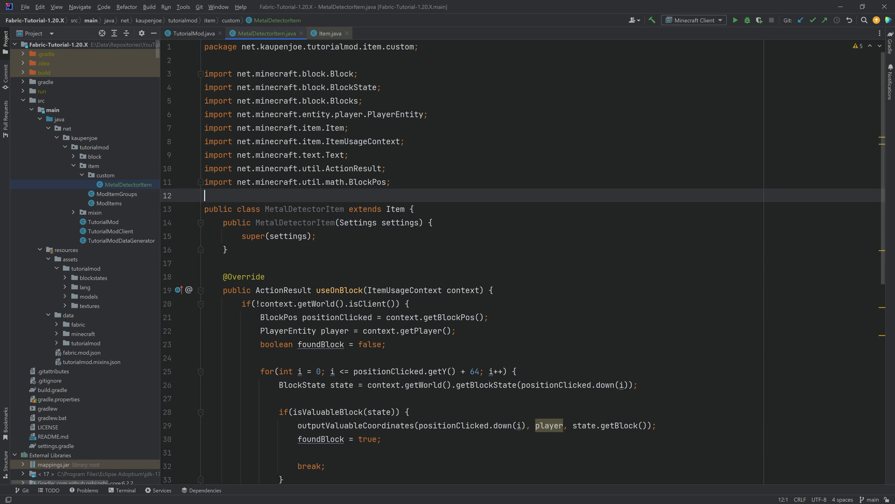
pyautogui.click(109, 203)
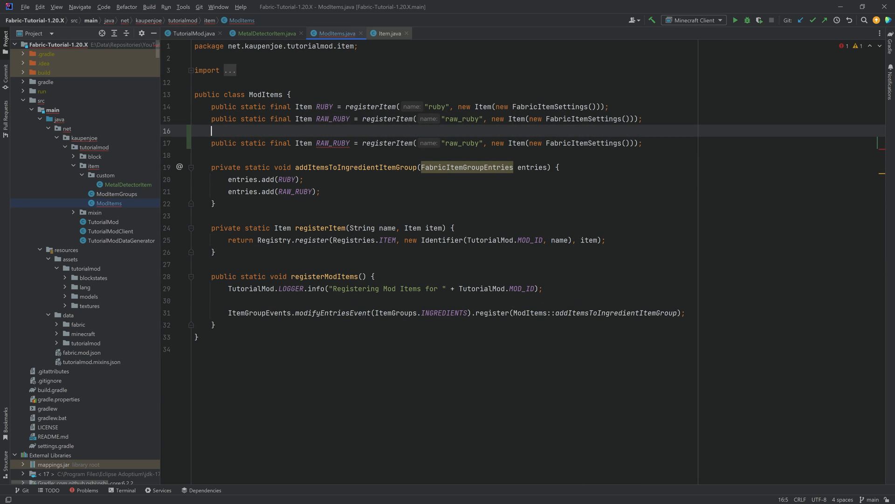
pyautogui.write('METAL')
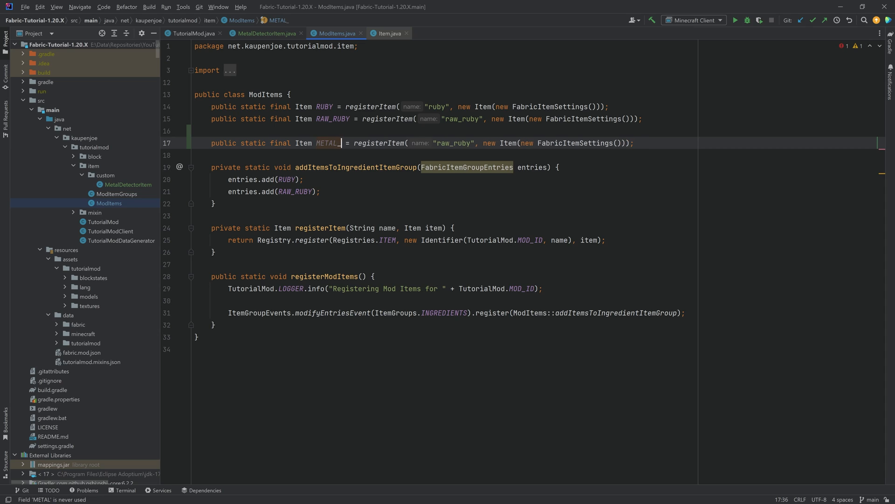
pyautogui.write('_DETECTOR')
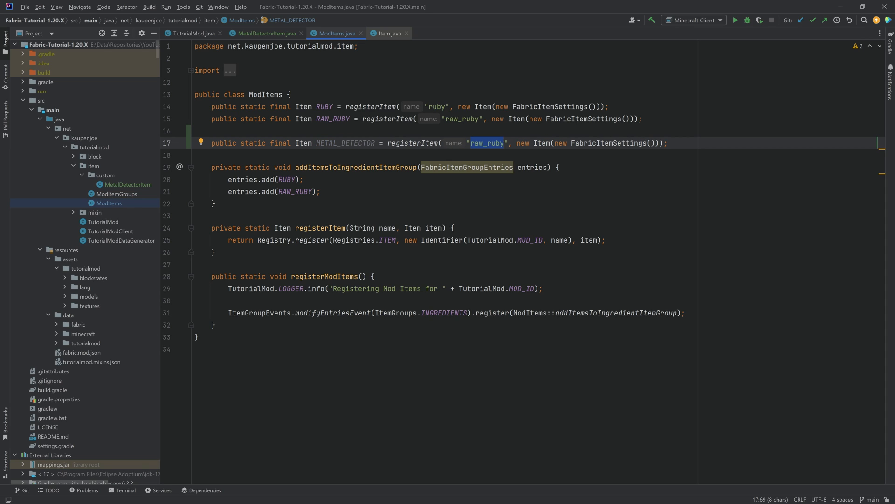
pyautogui.write('metal_dete')
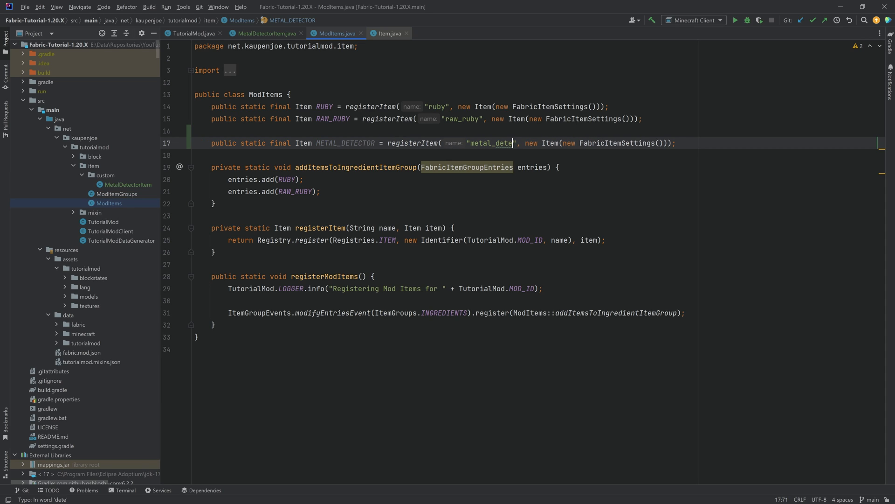
pyautogui.write('ctor')
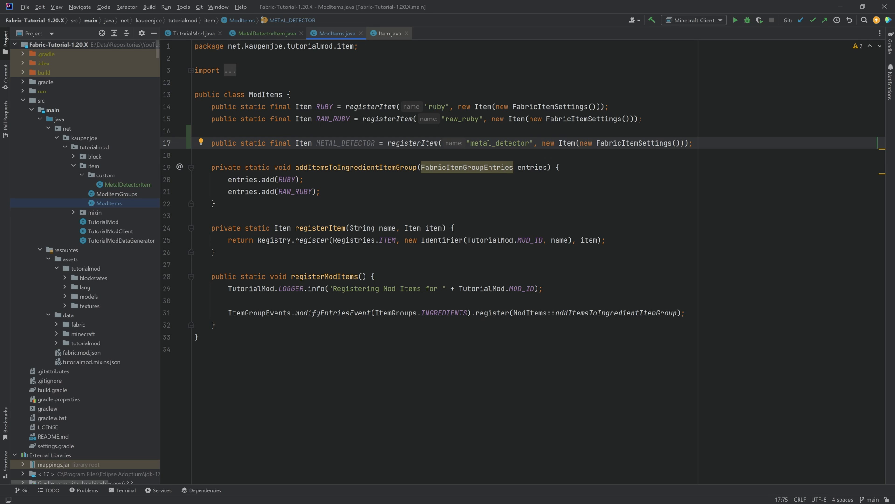
# Make it a new MetalDetectorItem whose FabricItemSettings get maxDamage 64.
pyautogui.click(265, 33)
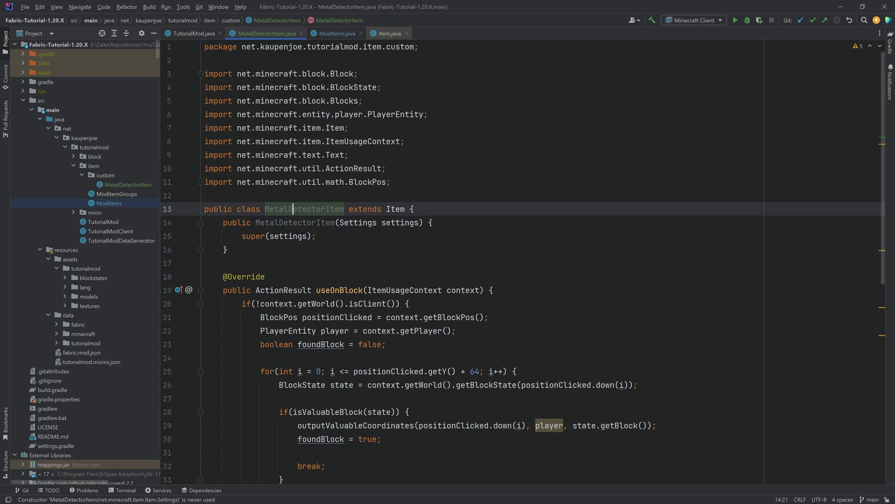
pyautogui.click(334, 33)
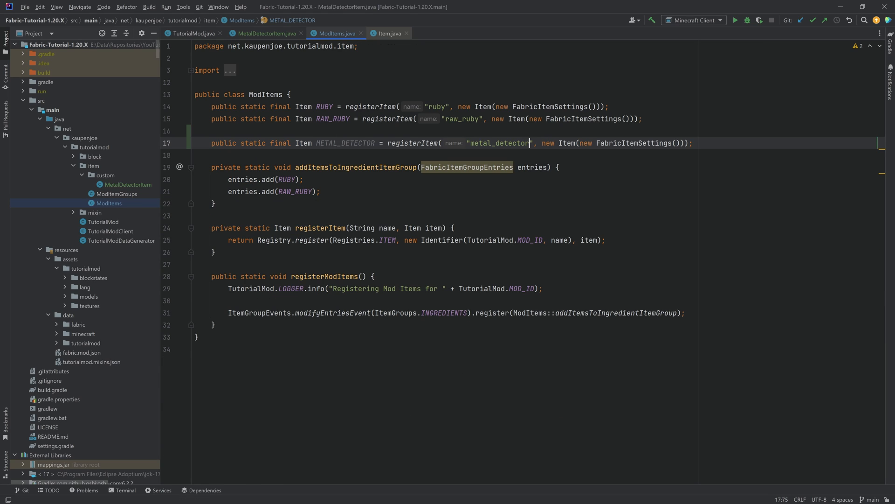
pyautogui.doubleClick(569, 143)
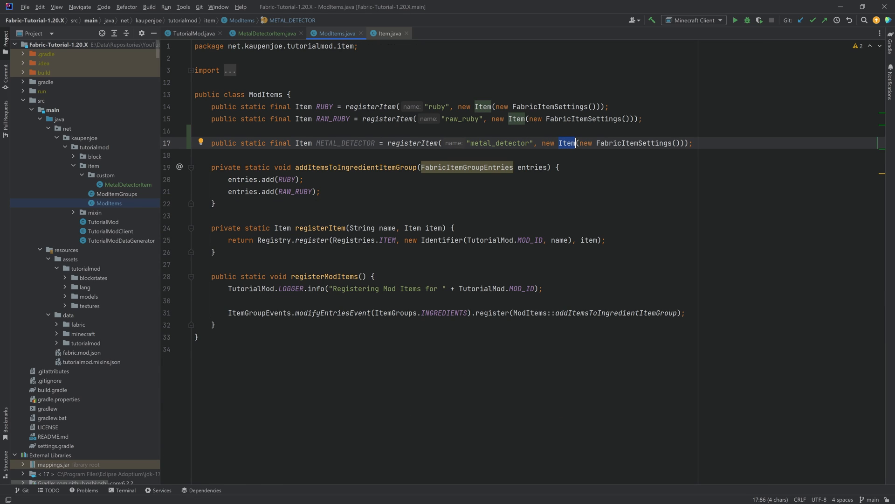
pyautogui.write('MetalDetector')
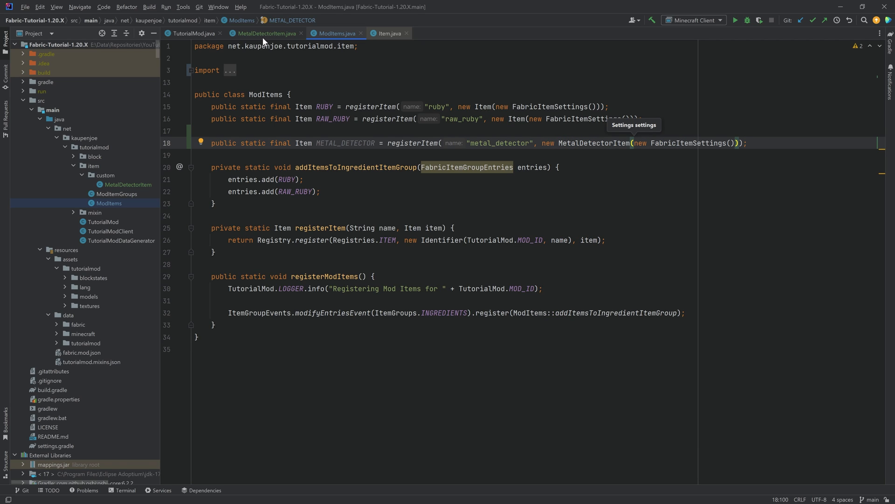
pyautogui.click(263, 33)
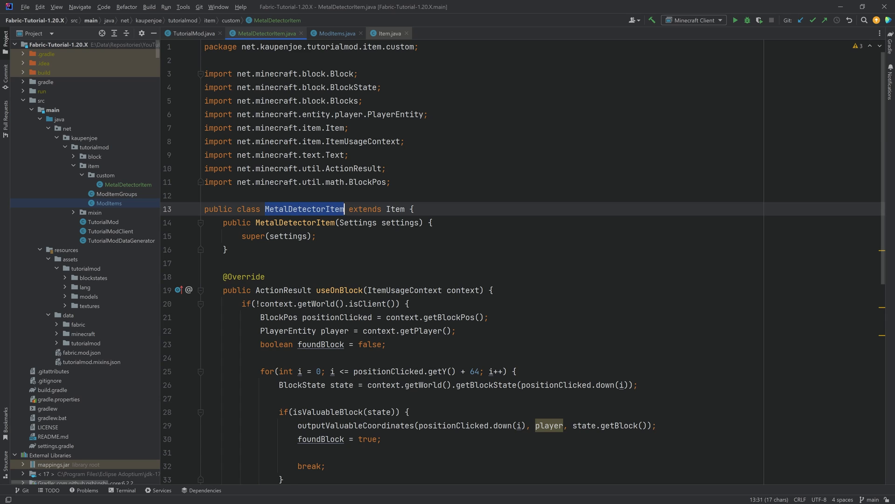
pyautogui.click(288, 222)
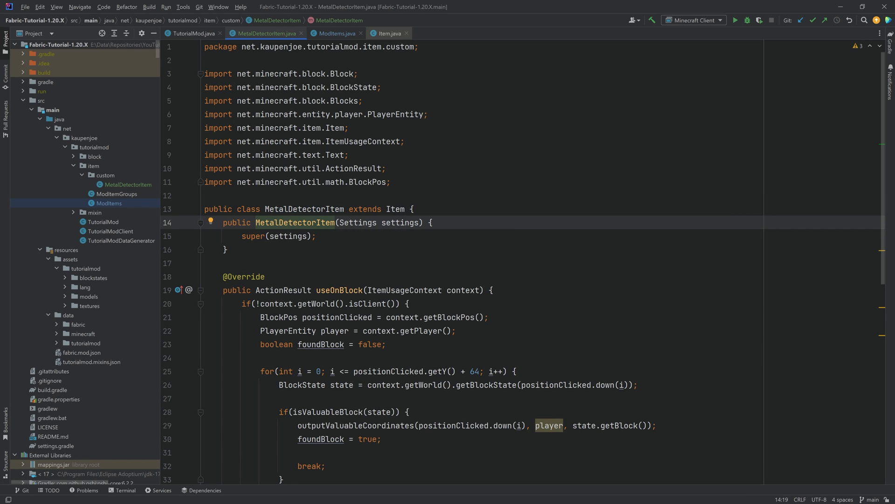
pyautogui.click(336, 33)
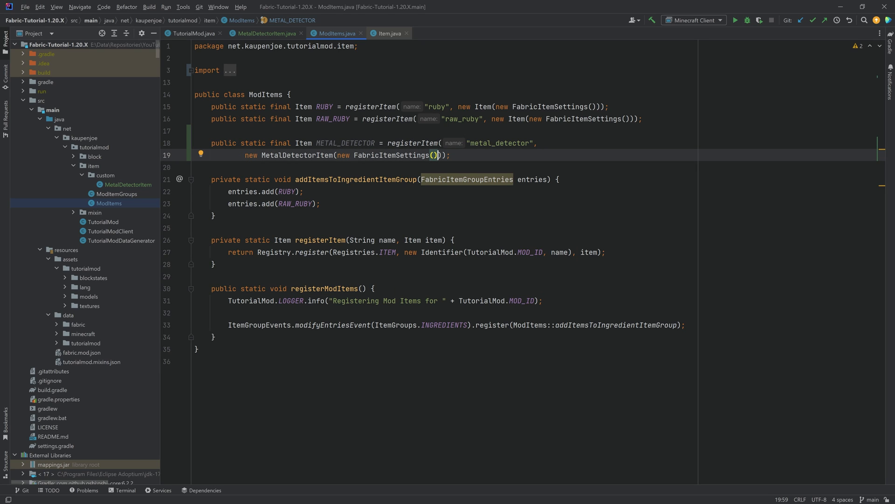
pyautogui.write('.maxDamage(')
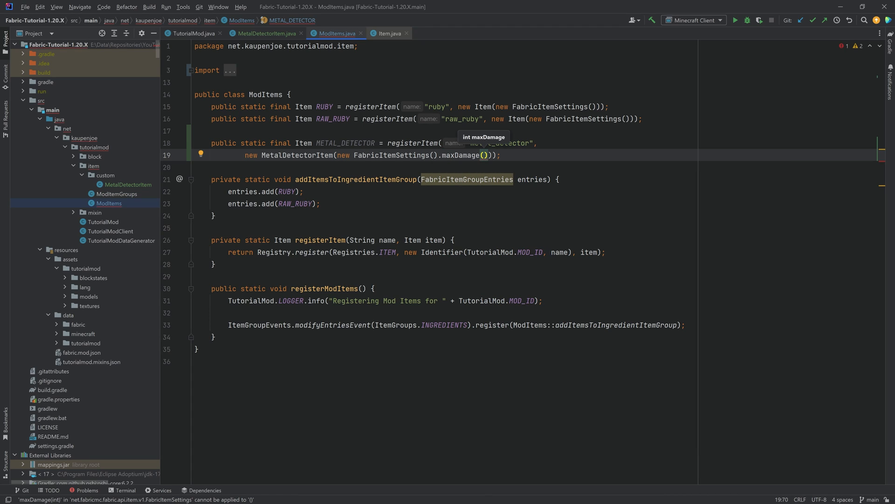
pyautogui.write('64')
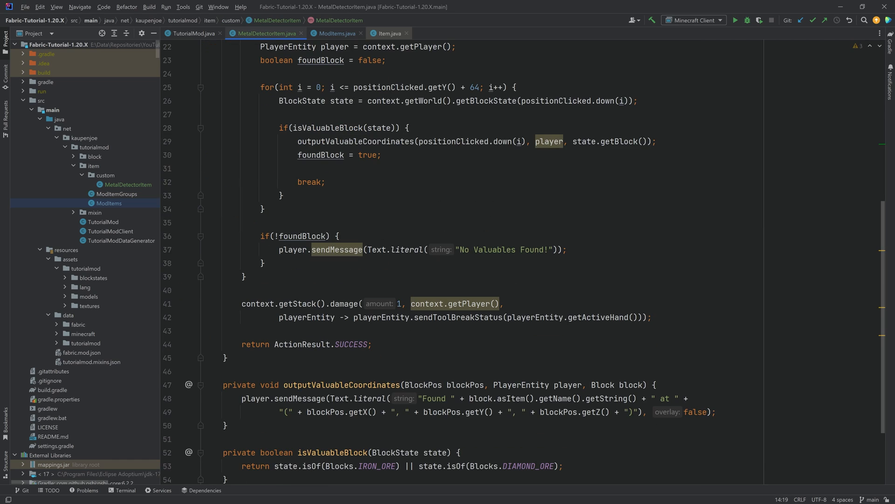
# Run the Minecraft Client configuration to test the metal detector in-game.
pyautogui.click(336, 33)
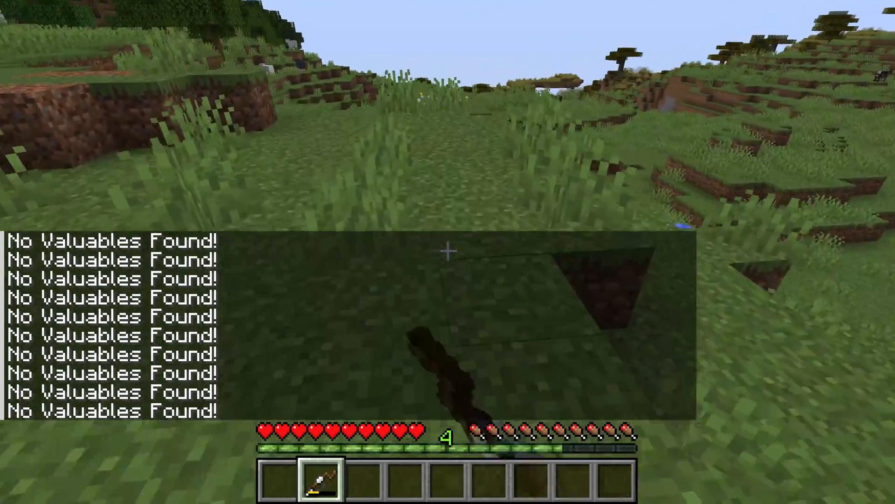
pyautogui.moveTo(448, 252)
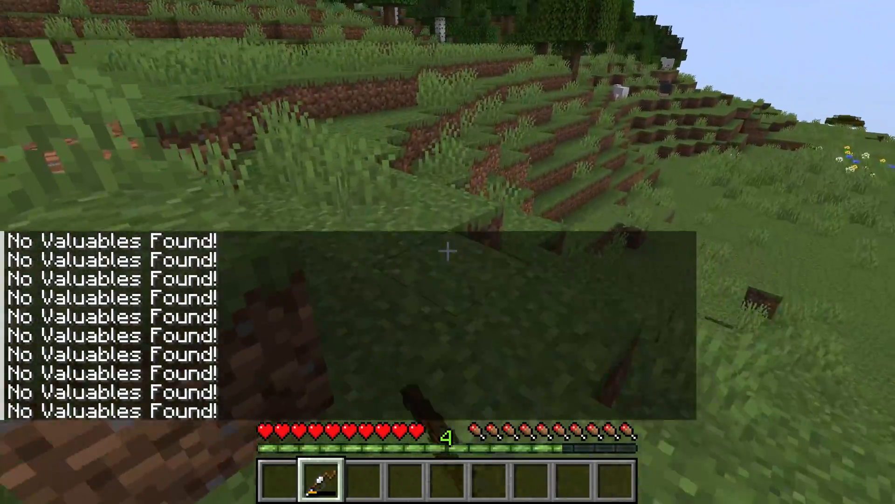